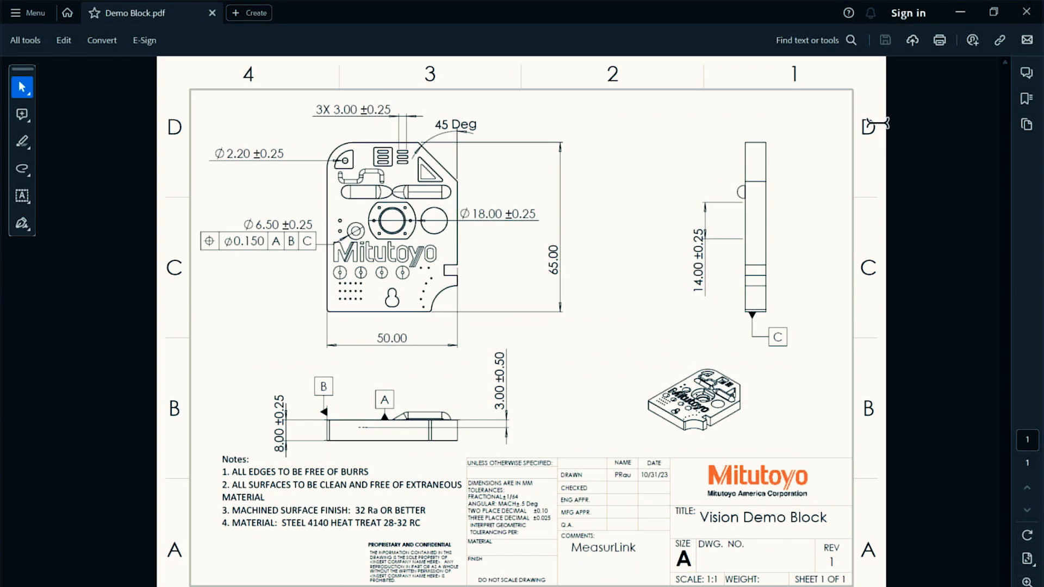
{"action": "mouse_move", "coordinate": [264, 193]}
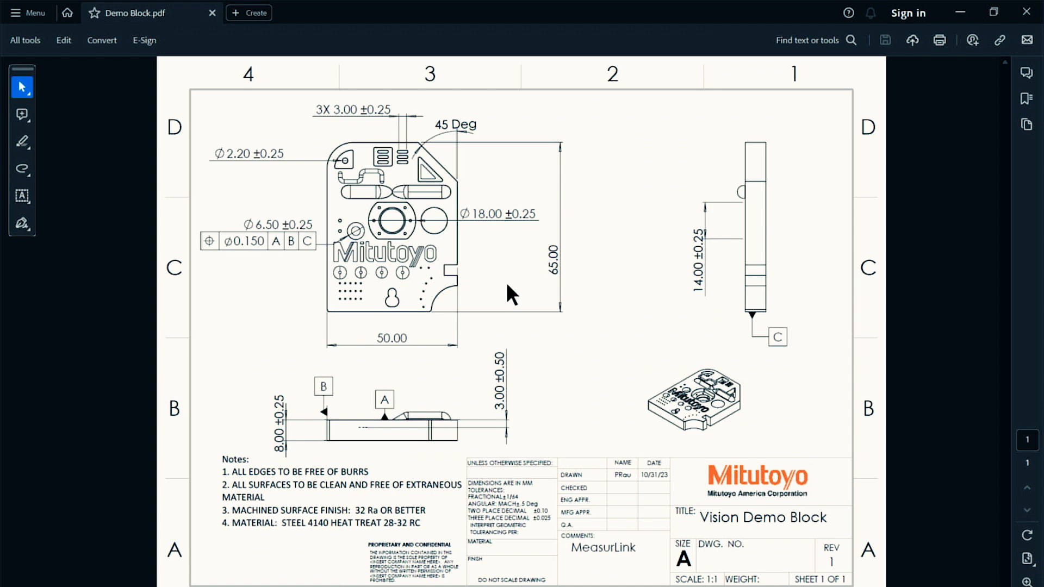
{"action": "mouse_move", "coordinate": [697, 151]}
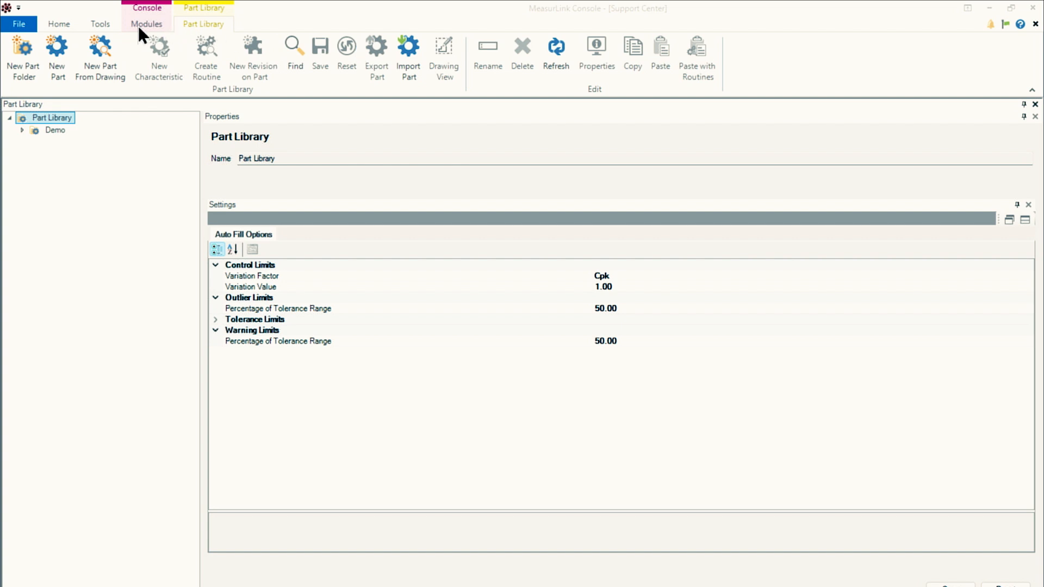
- Import the Demo Block PDF from the Drawings folder as a new part
{"action": "left_click", "coordinate": [147, 24]}
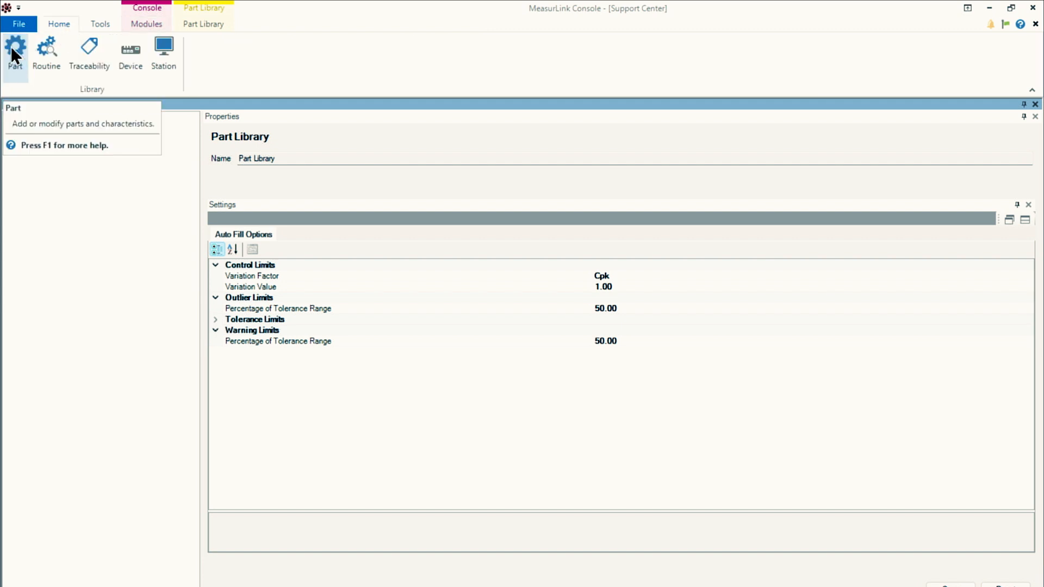
{"action": "left_click", "coordinate": [202, 23]}
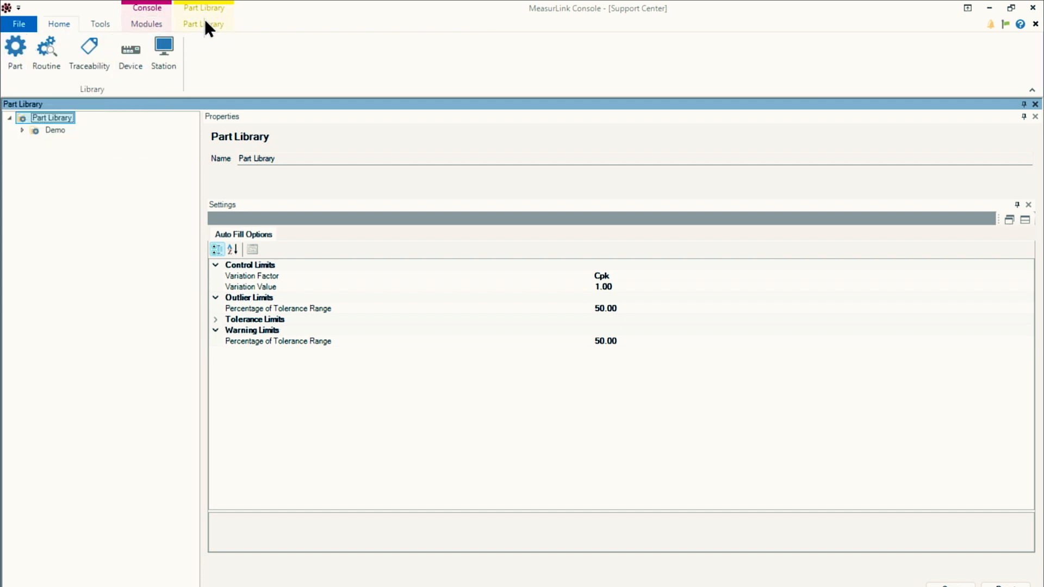
{"action": "left_click", "coordinate": [203, 24]}
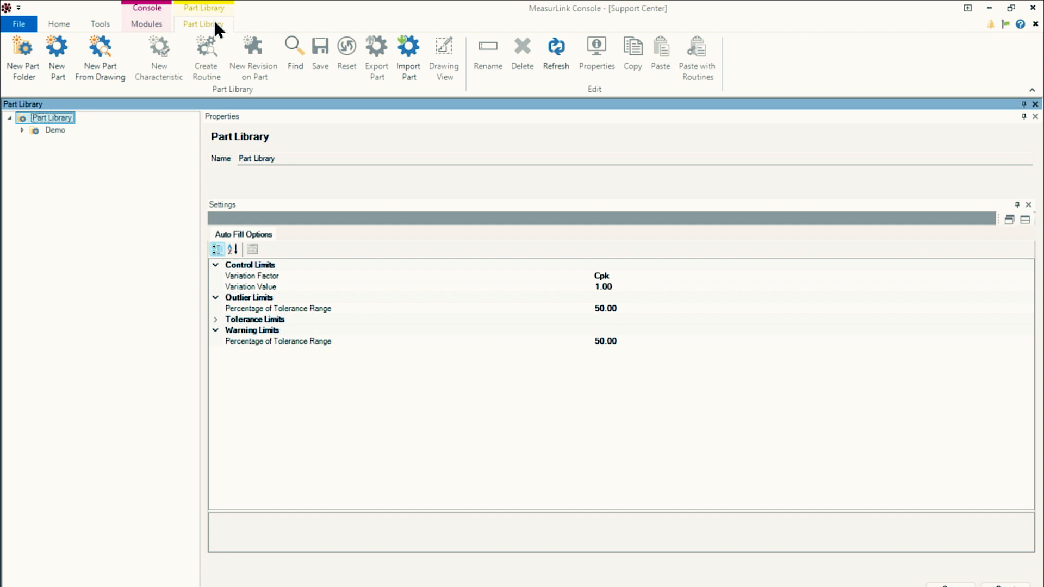
{"action": "mouse_move", "coordinate": [185, 274]}
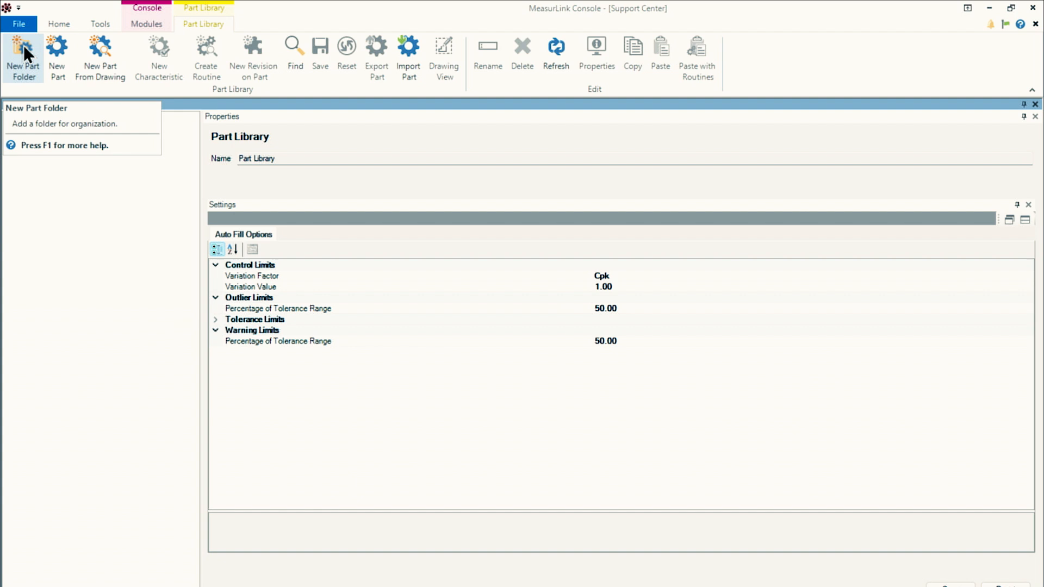
{"action": "left_click", "coordinate": [23, 56]}
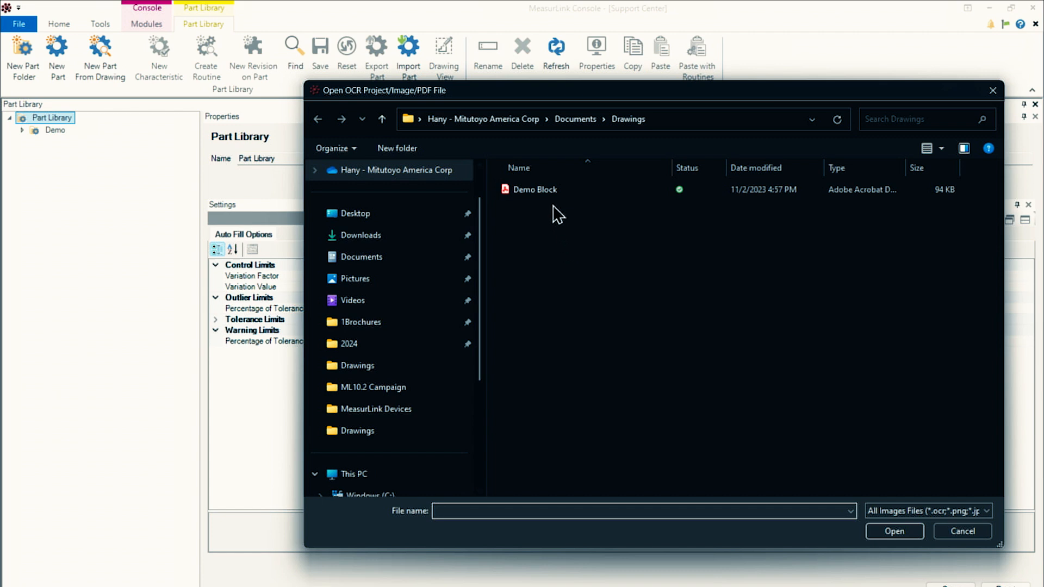
{"action": "left_click", "coordinate": [534, 189]}
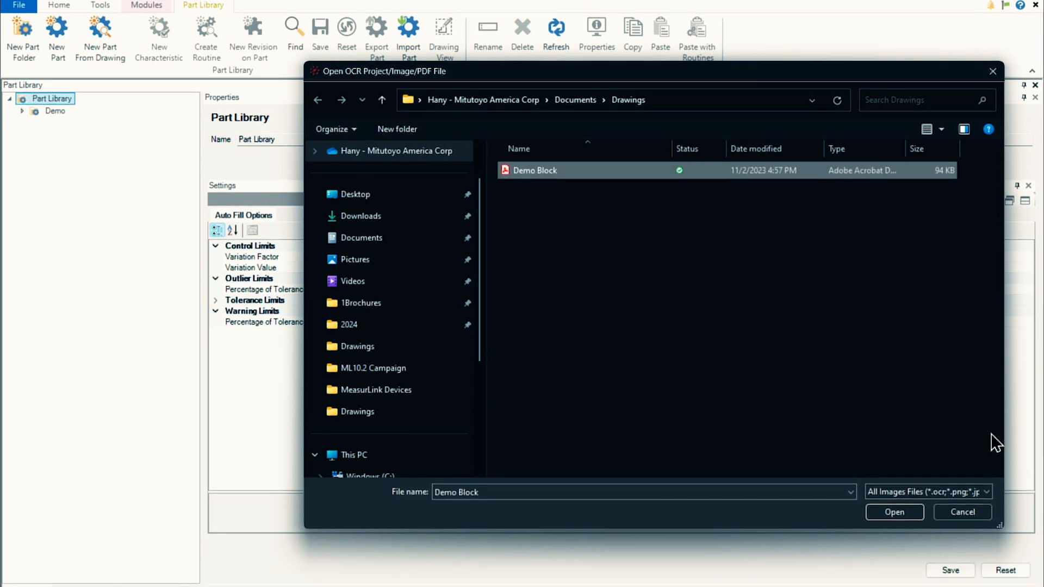
{"action": "left_click", "coordinate": [986, 491]}
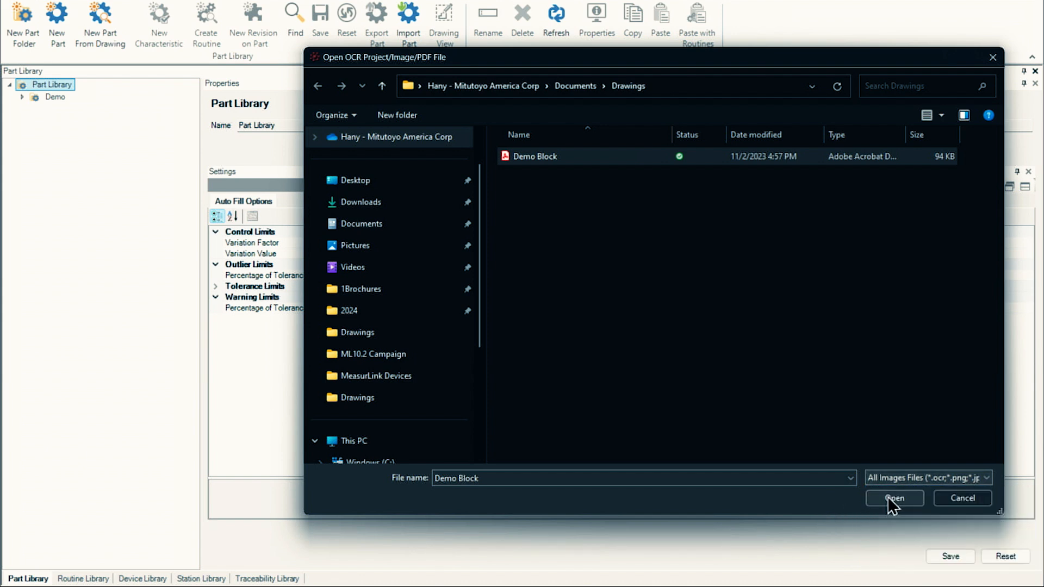
{"action": "left_click", "coordinate": [893, 498]}
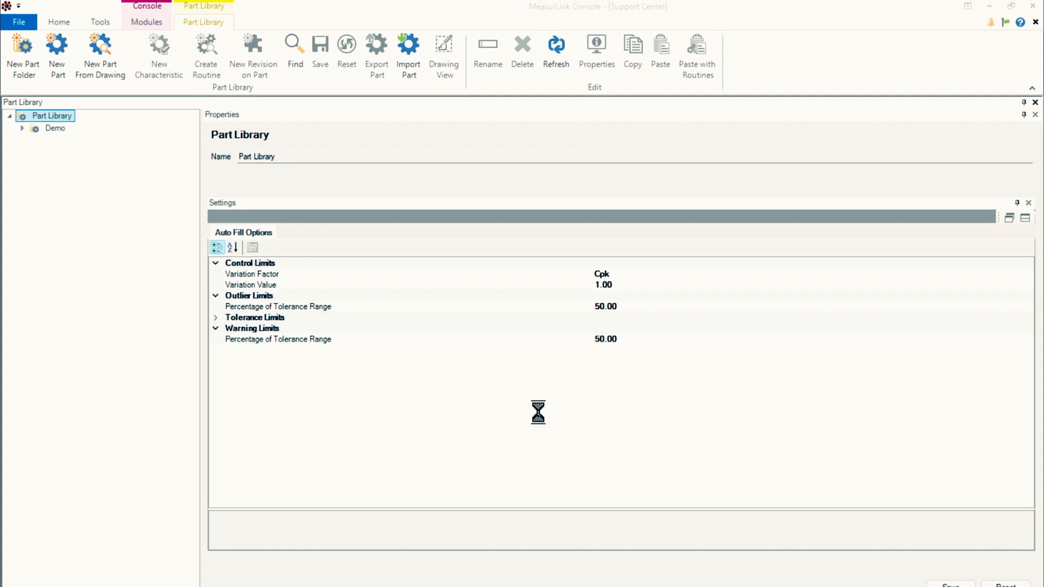
{"action": "left_click", "coordinate": [55, 128]}
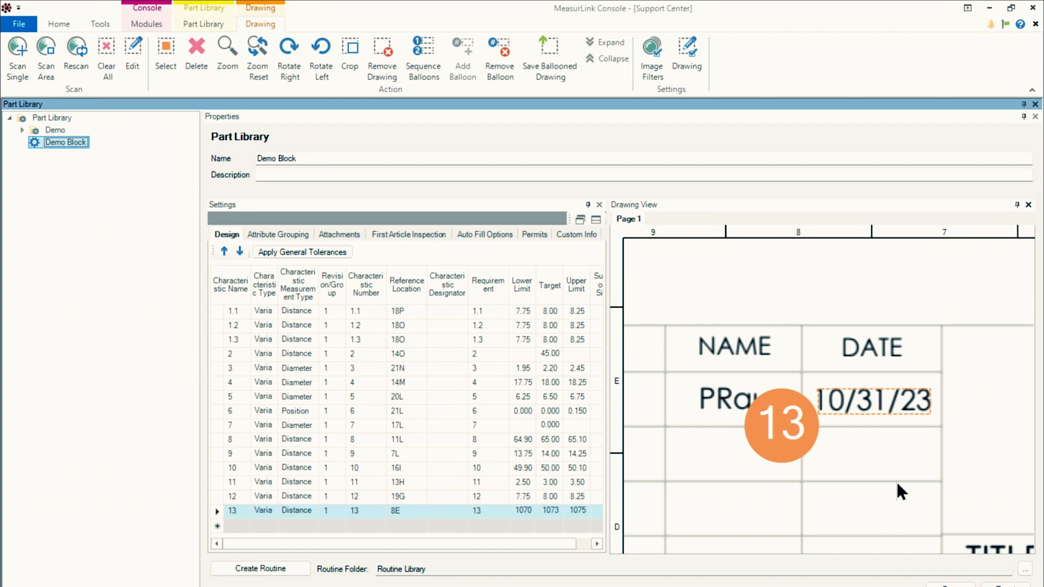
{"action": "mouse_move", "coordinate": [792, 342]}
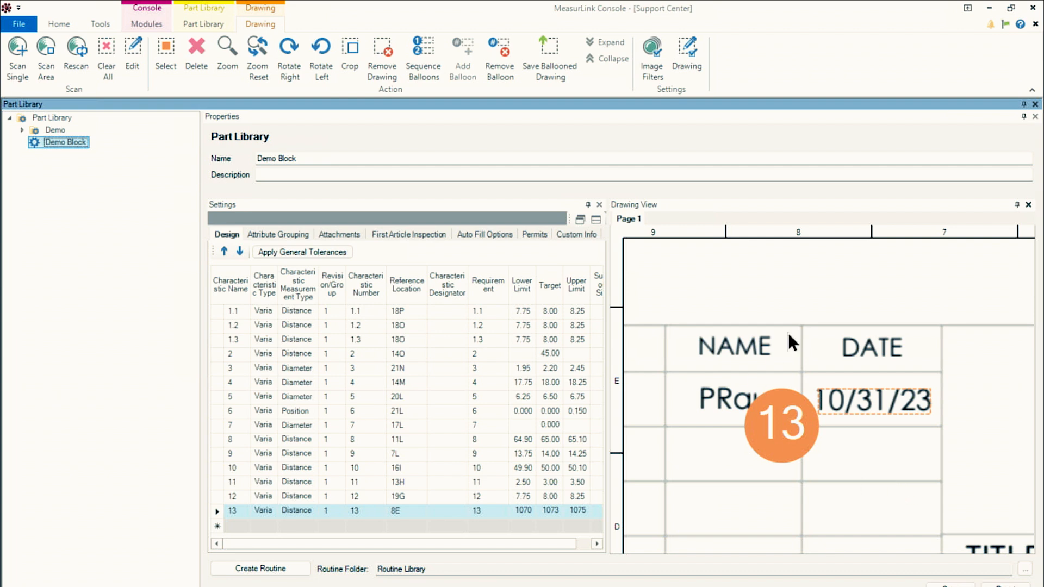
{"action": "mouse_move", "coordinate": [851, 474]}
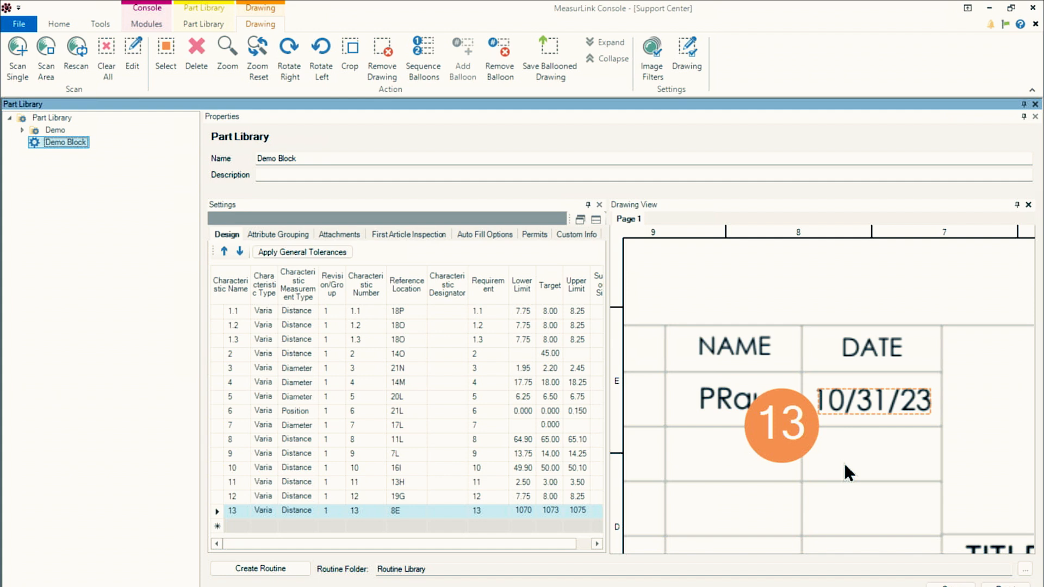
{"action": "mouse_move", "coordinate": [757, 436]}
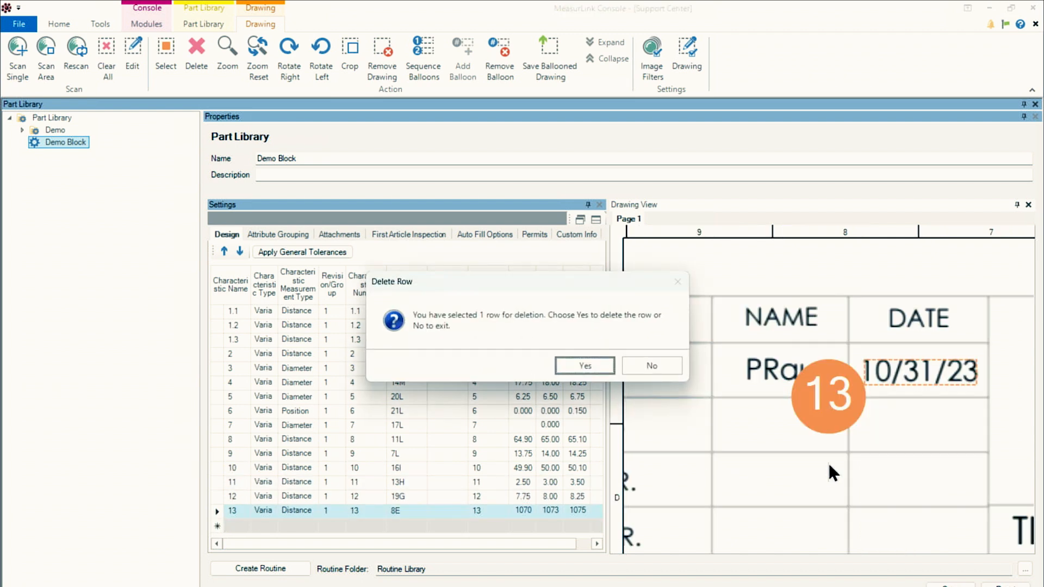
- Delete characteristic 13 (title-block date) and balloon 7 (Mitutoyo logo), confirming each
{"action": "left_click", "coordinate": [584, 365]}
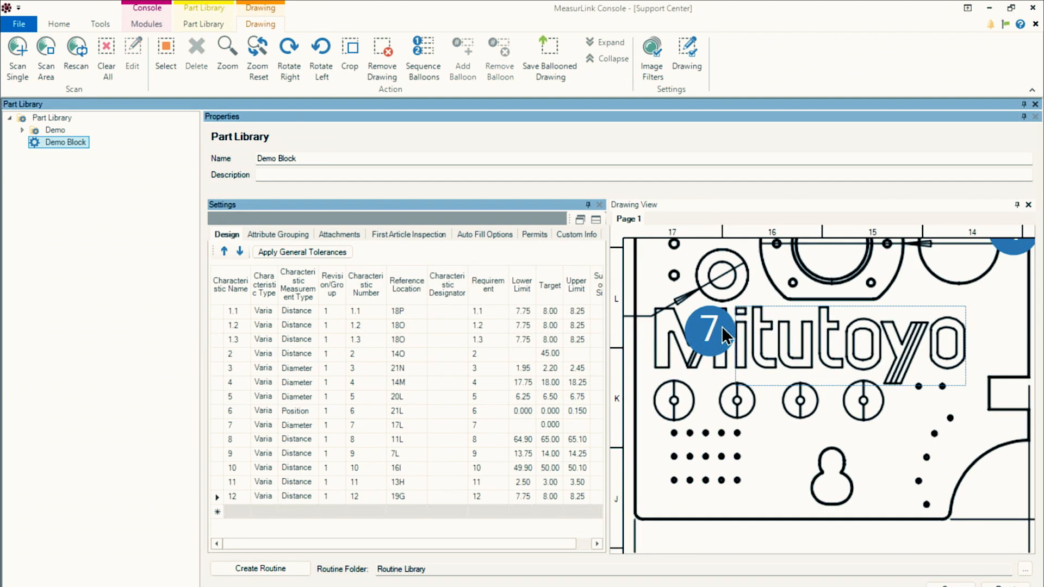
{"action": "left_click", "coordinate": [711, 333]}
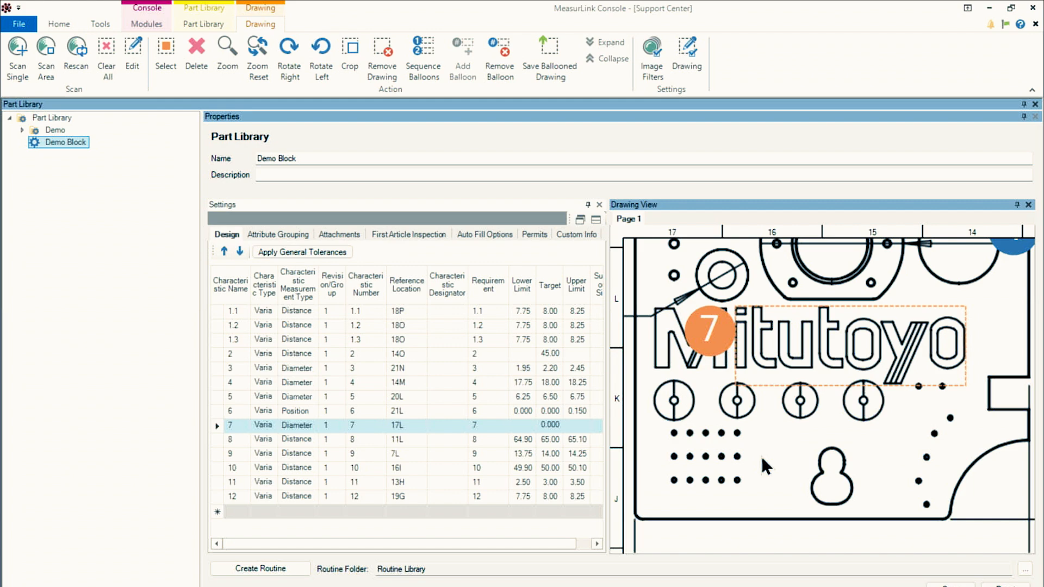
{"action": "left_click", "coordinate": [195, 53]}
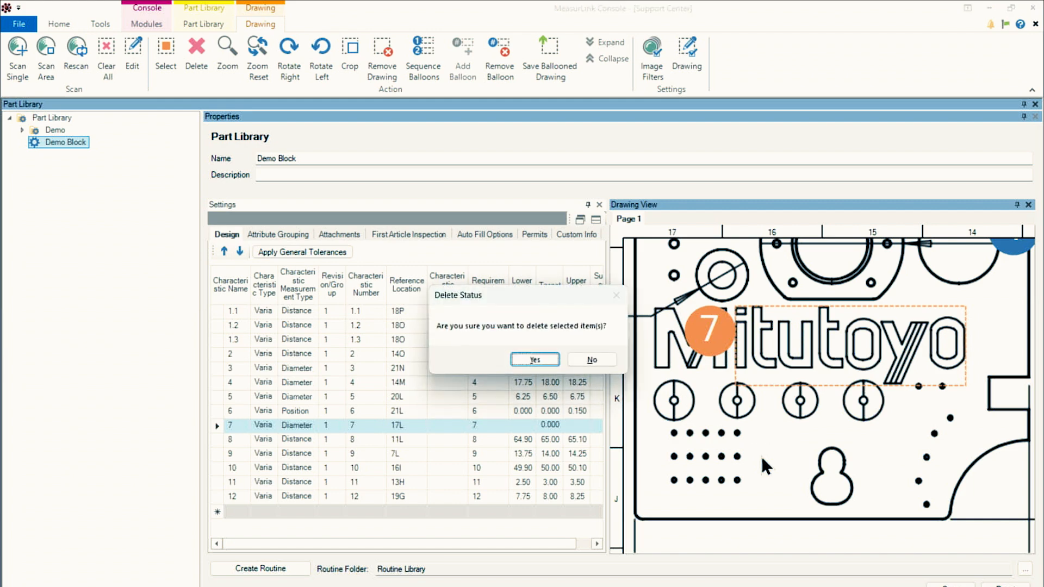
{"action": "left_click", "coordinate": [534, 359]}
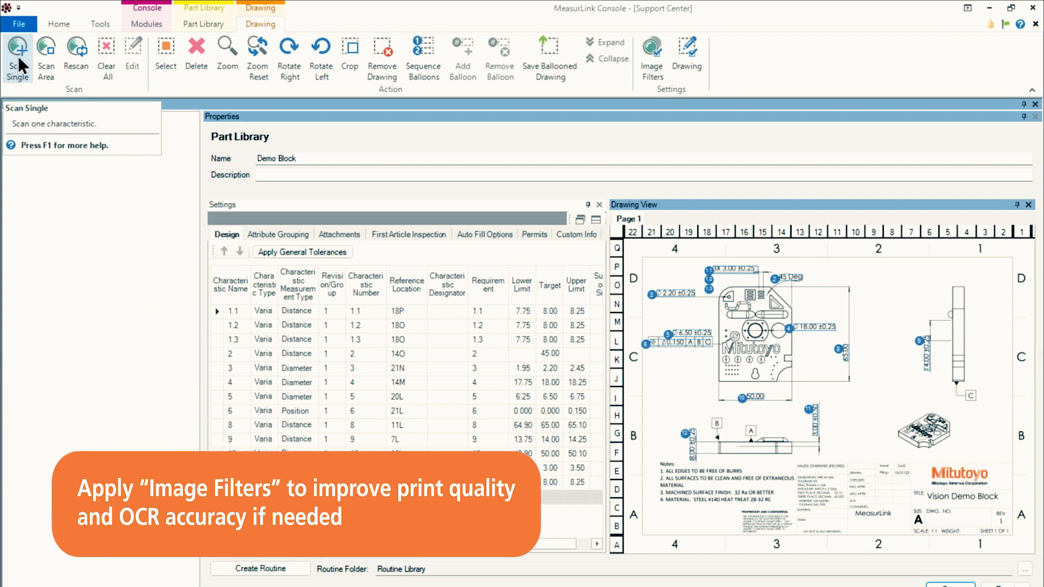
- Use Clear All and confirm deleting all ballooned characteristics
{"action": "left_click", "coordinate": [64, 142]}
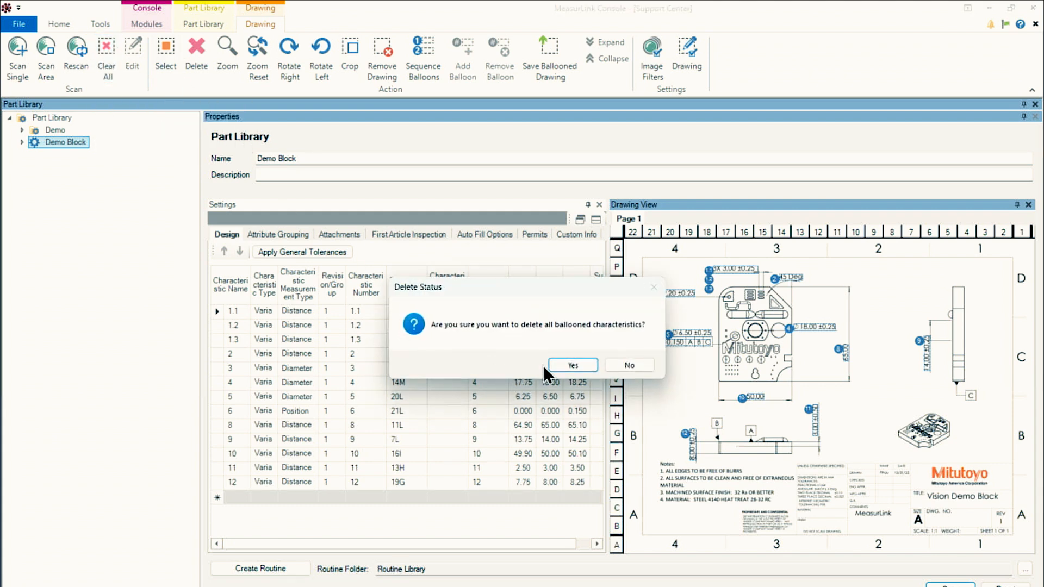
{"action": "left_click", "coordinate": [571, 365]}
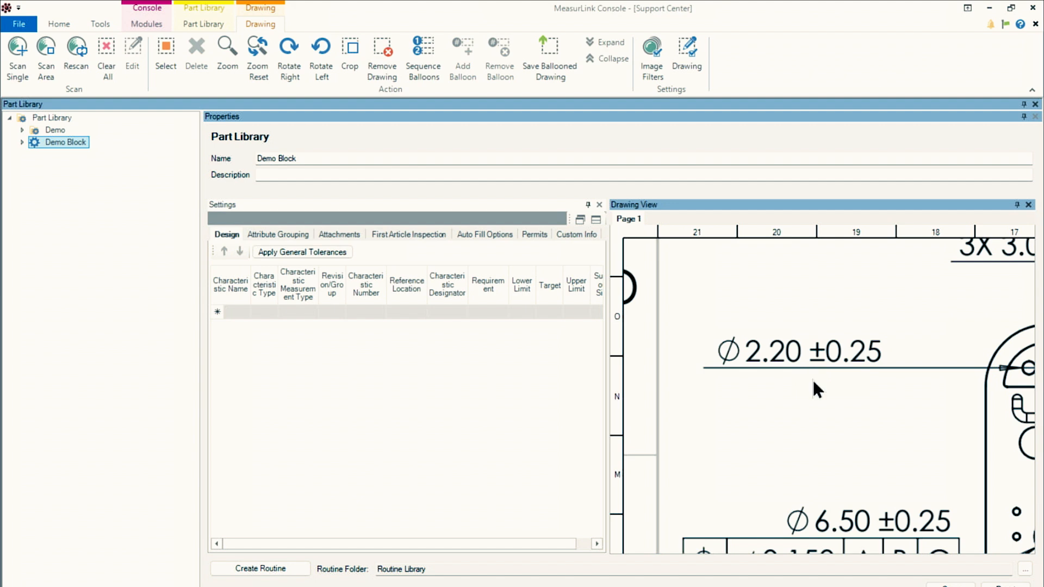
{"action": "mouse_move", "coordinate": [705, 360]}
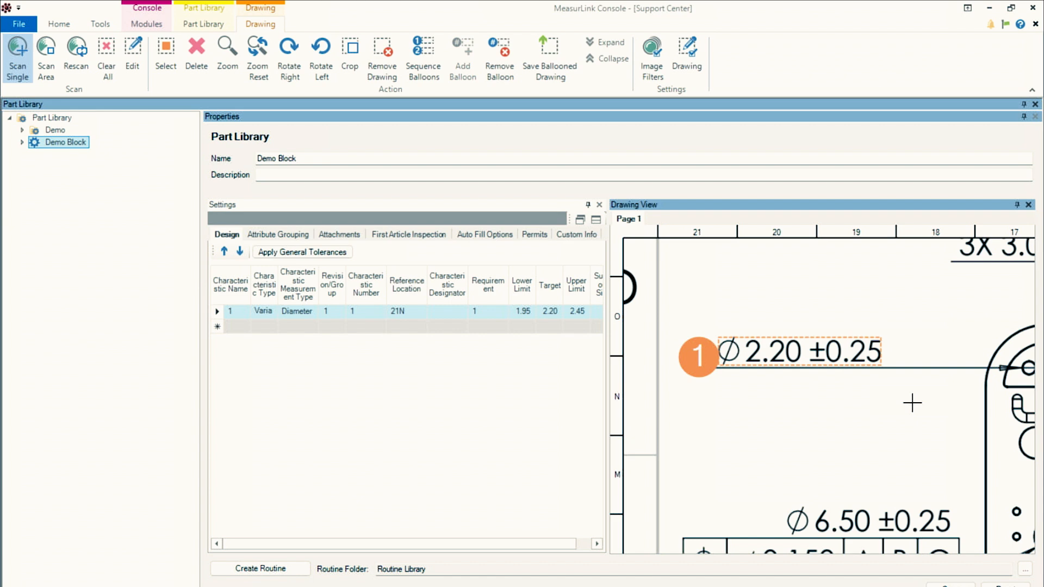
{"action": "mouse_move", "coordinate": [707, 336]}
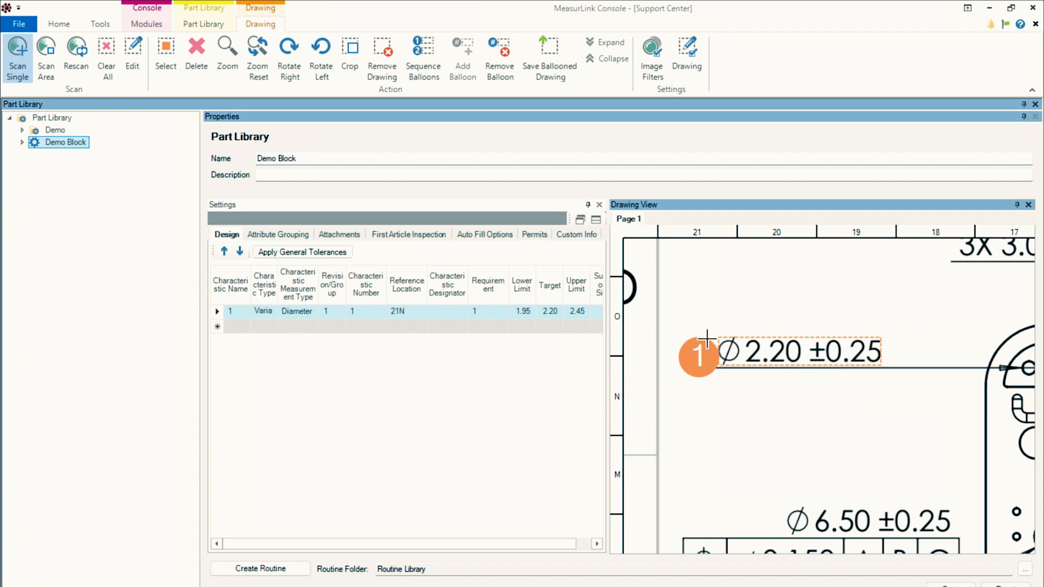
{"action": "mouse_move", "coordinate": [822, 379]}
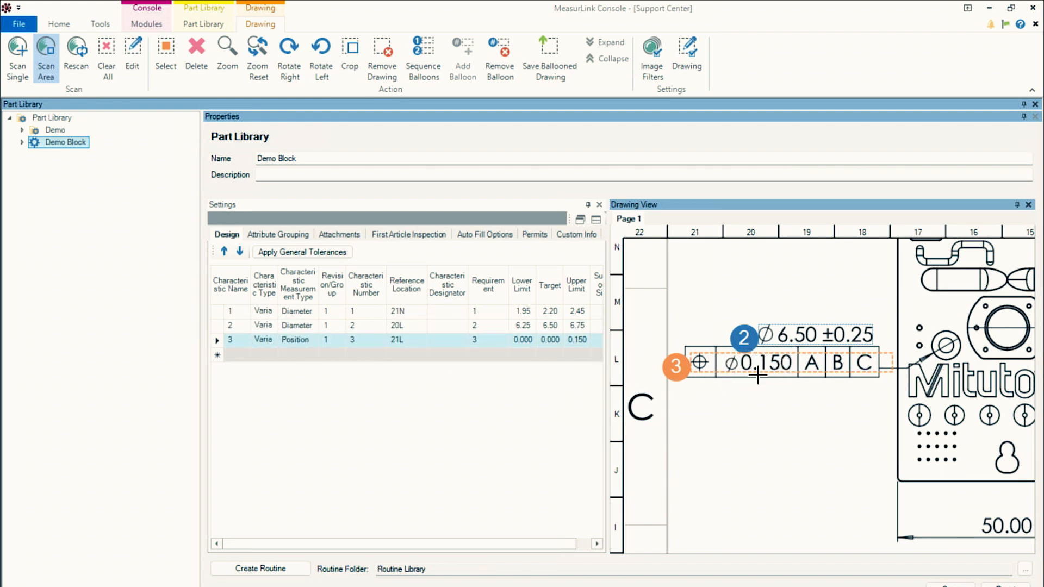
{"action": "mouse_move", "coordinate": [626, 360]}
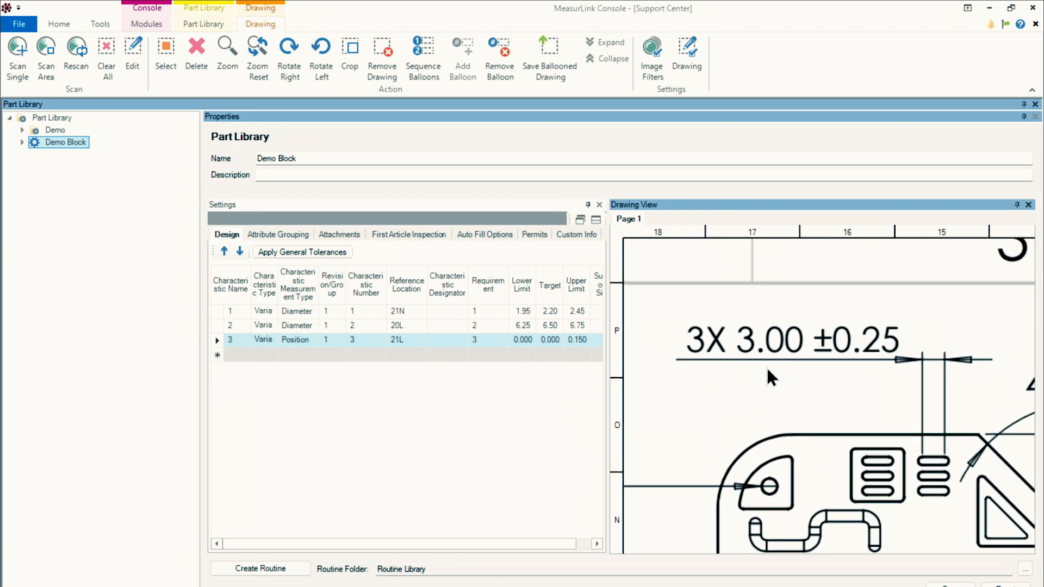
{"action": "mouse_move", "coordinate": [791, 428]}
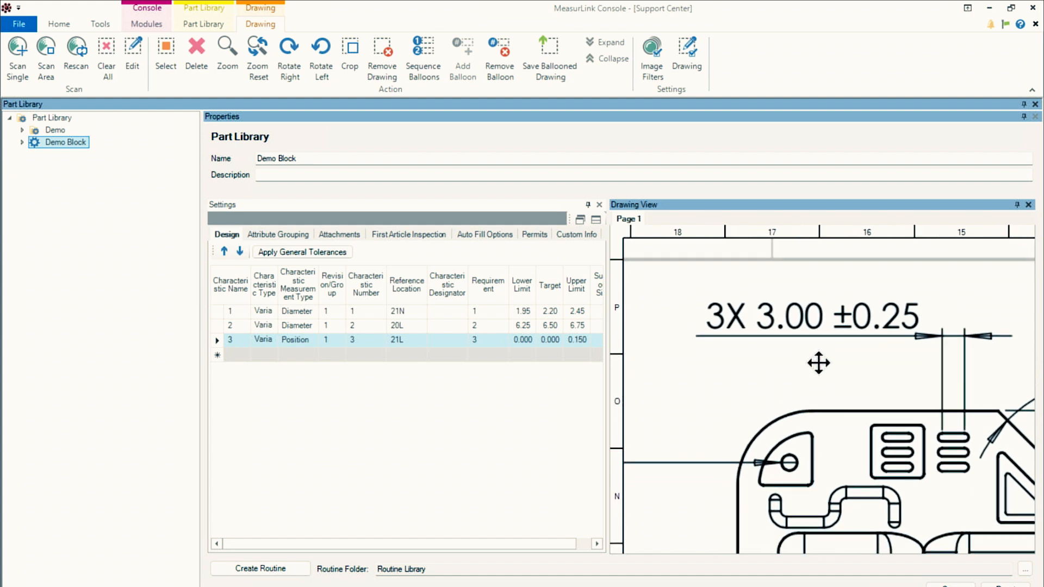
{"action": "mouse_move", "coordinate": [763, 359]}
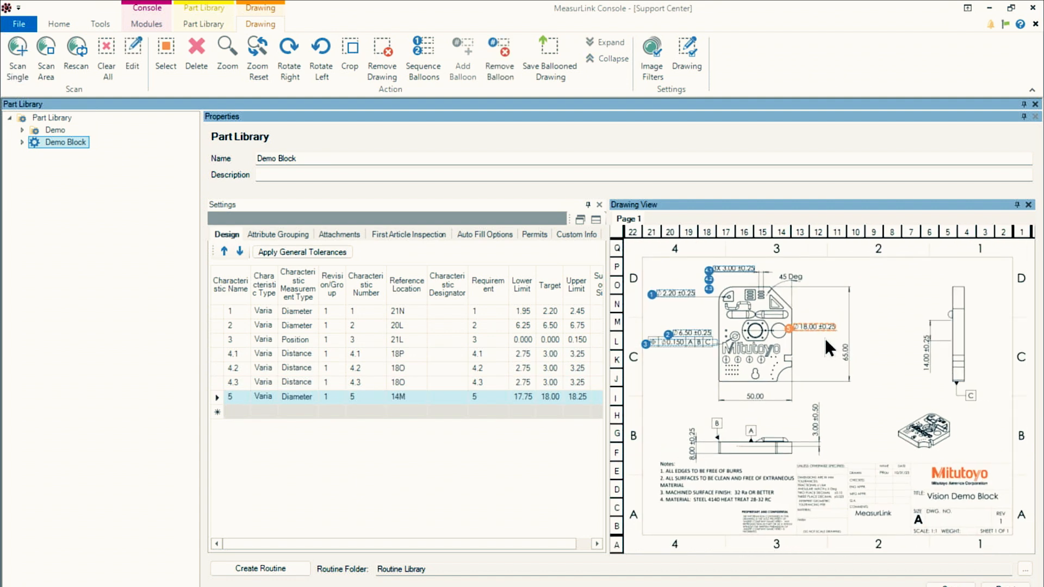
{"action": "mouse_move", "coordinate": [766, 340]}
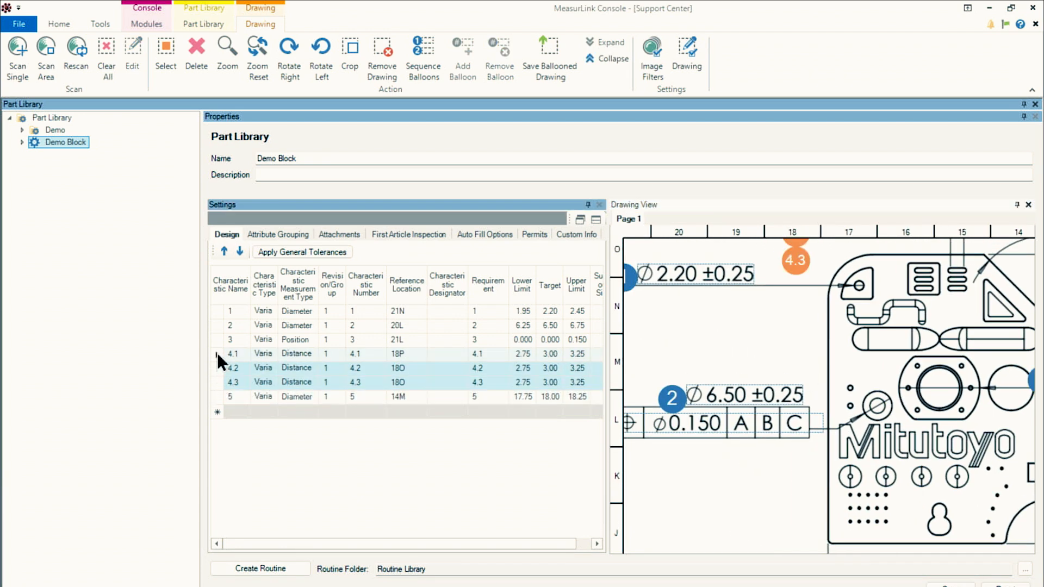
- Move the three 3.00 distance rows to the top and resequence balloons to 1.1–1.3, 2–5
{"action": "left_click", "coordinate": [225, 252]}
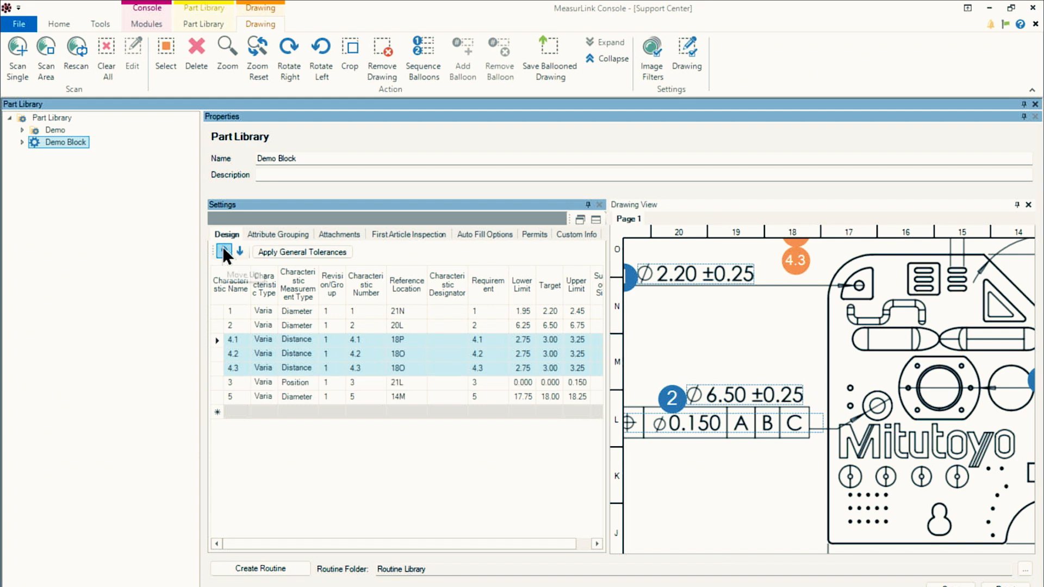
{"action": "left_click", "coordinate": [222, 251]}
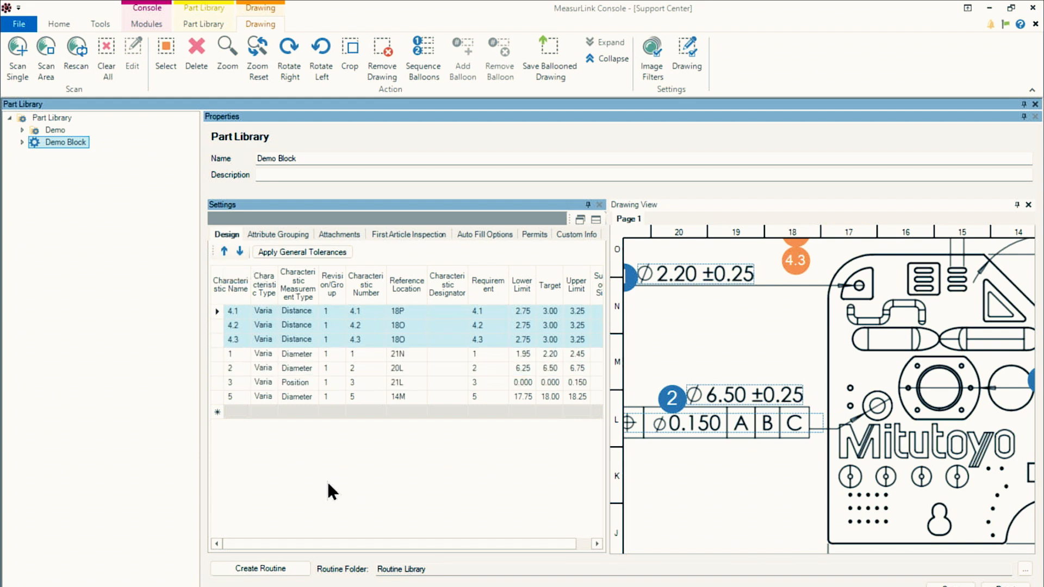
{"action": "left_click", "coordinate": [263, 311]}
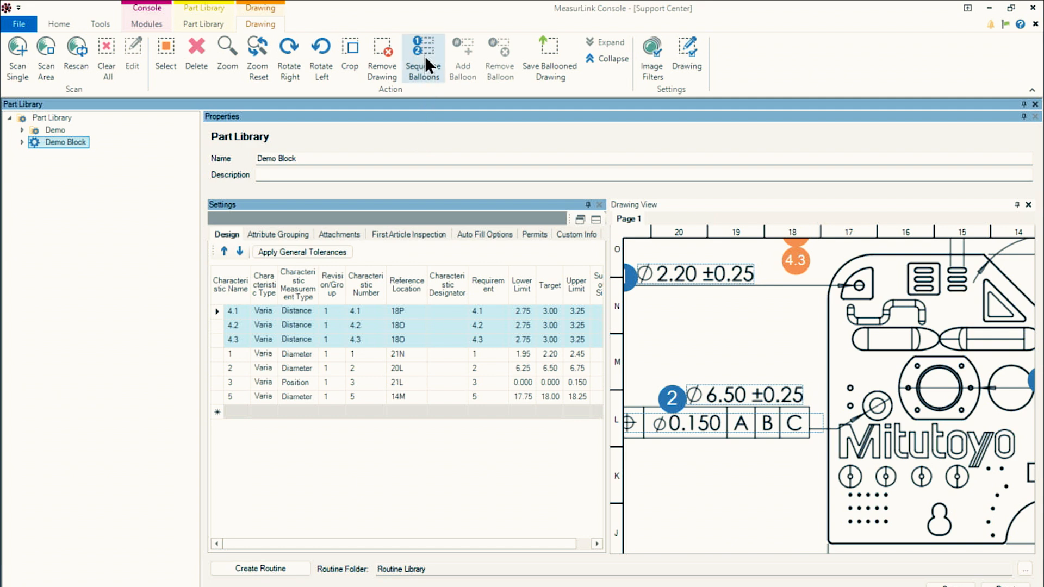
{"action": "left_click", "coordinate": [423, 53]}
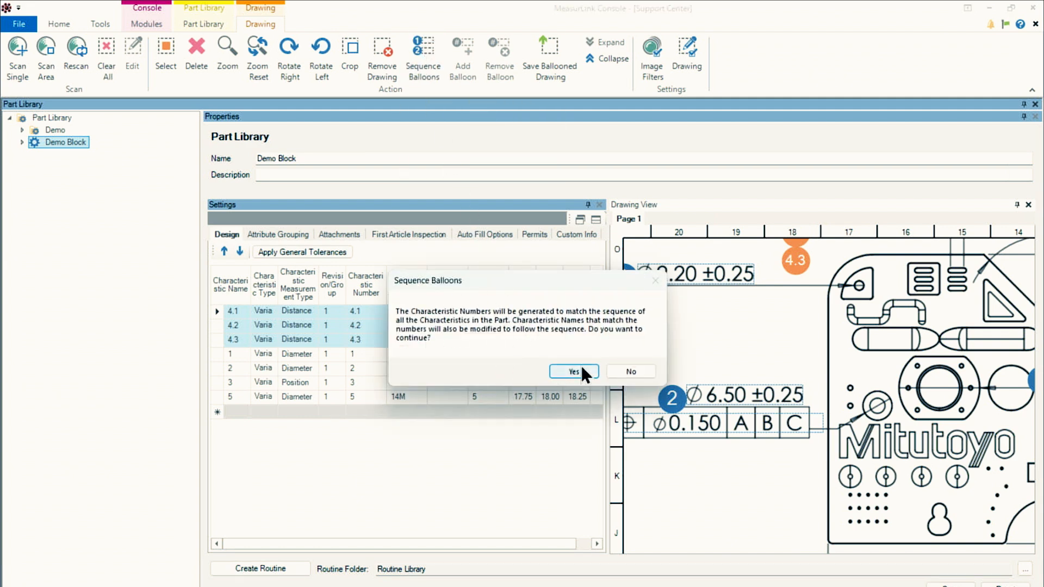
{"action": "mouse_move", "coordinate": [574, 371]}
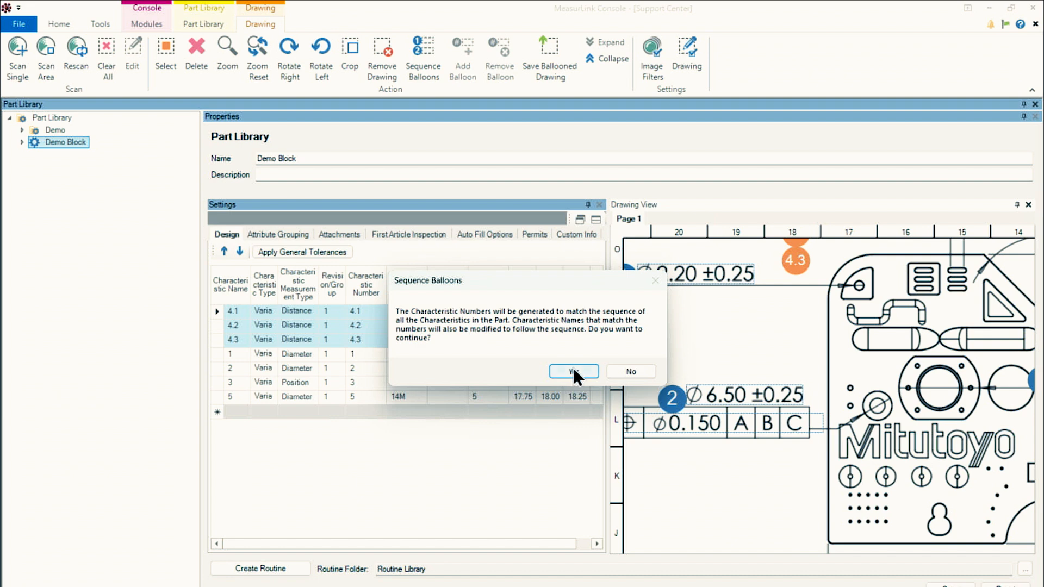
{"action": "left_click", "coordinate": [573, 370]}
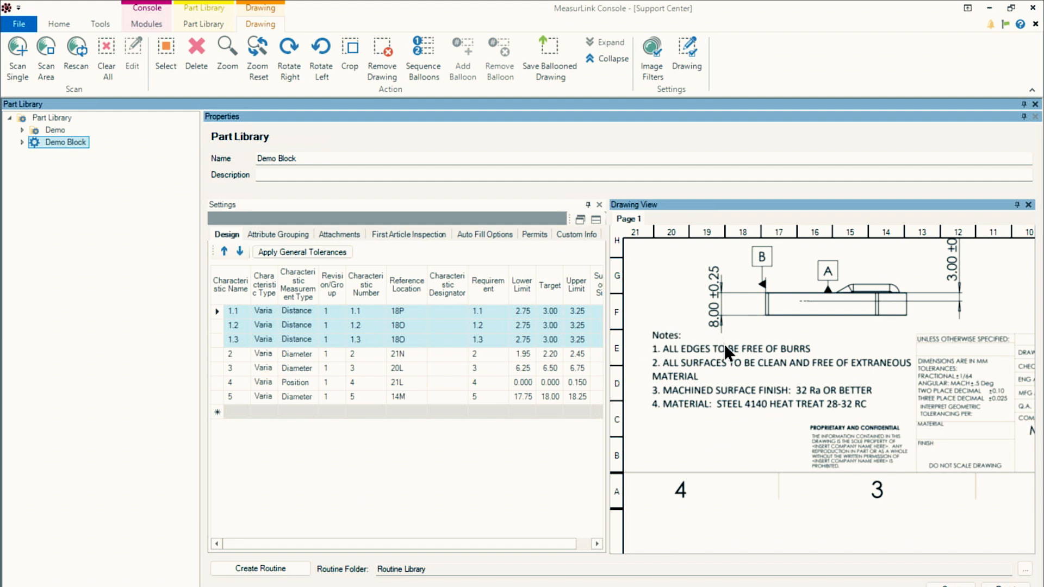
{"action": "mouse_move", "coordinate": [742, 435]}
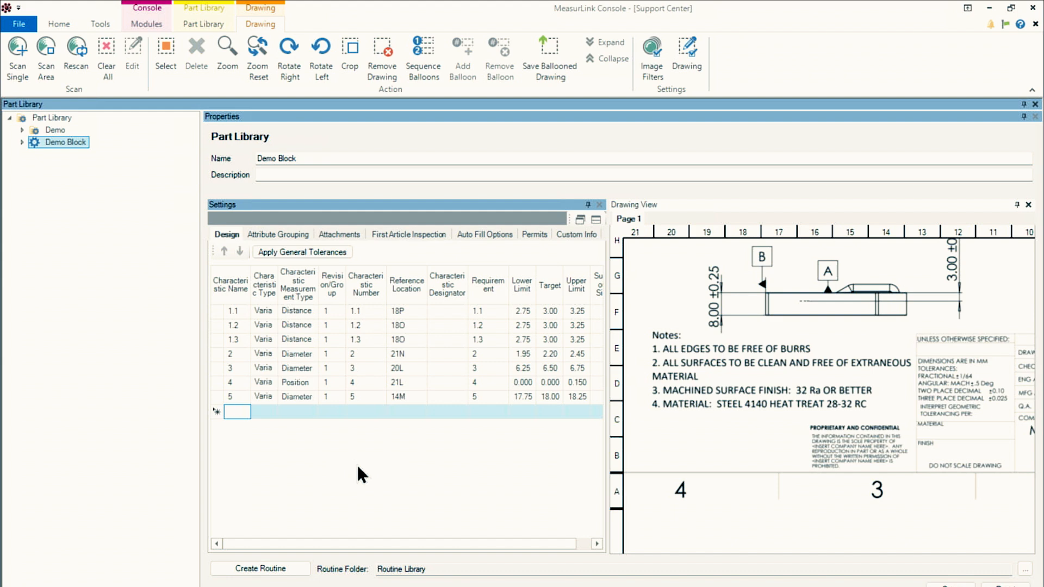
- Add a new characteristic row for the edge-burr note with type Attribute
{"action": "left_click", "coordinate": [237, 411]}
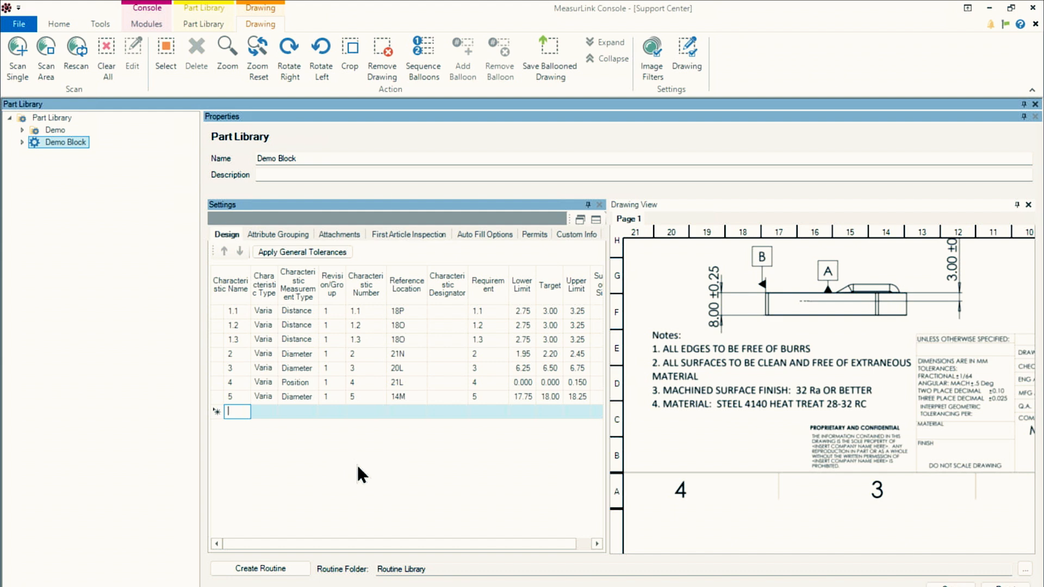
{"action": "type", "text": "All"}
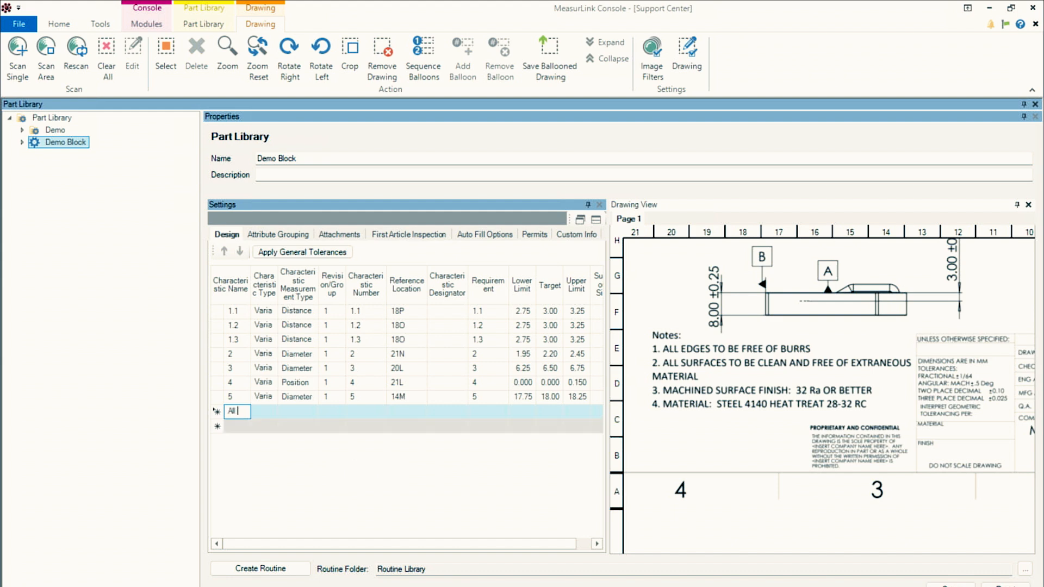
{"action": "type", "text": "to Be"}
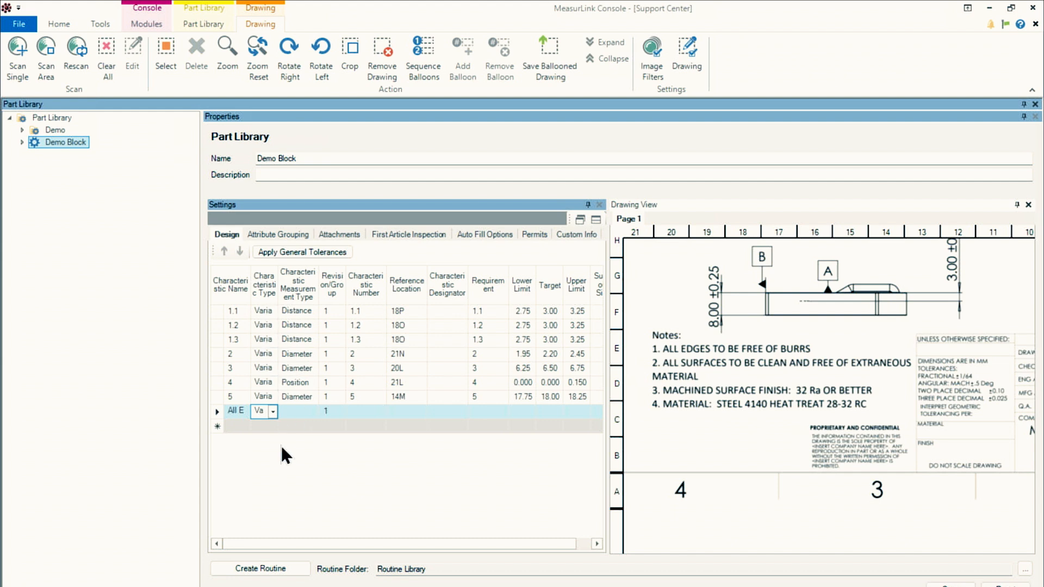
{"action": "left_click", "coordinate": [272, 411]}
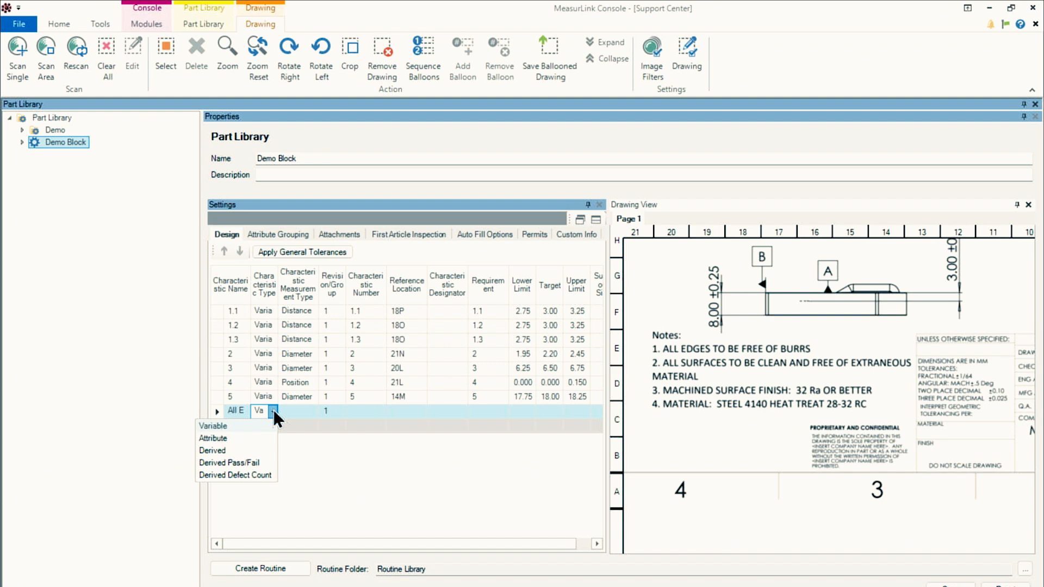
{"action": "mouse_move", "coordinate": [245, 445]}
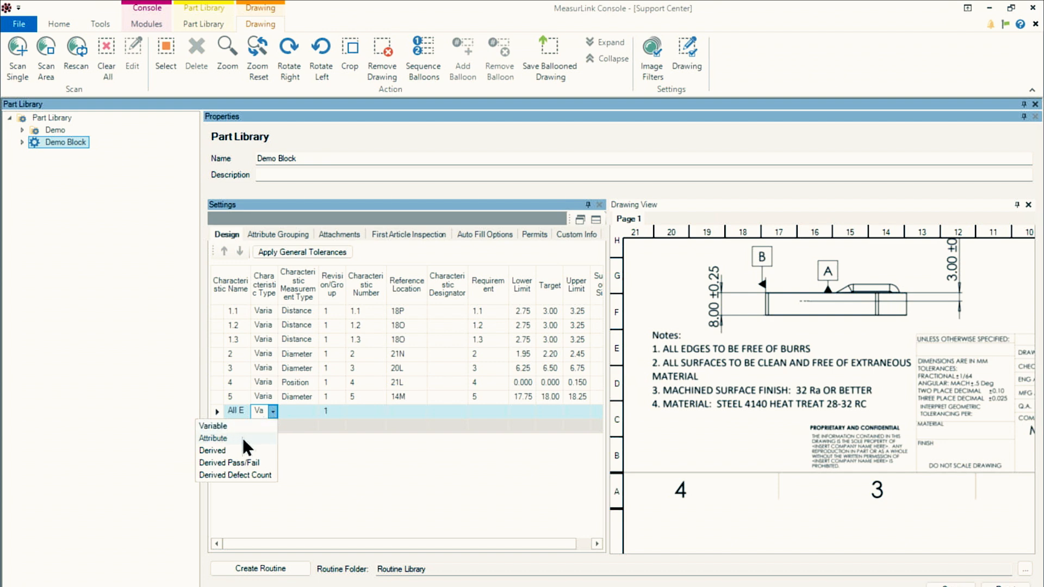
{"action": "left_click", "coordinate": [213, 438]}
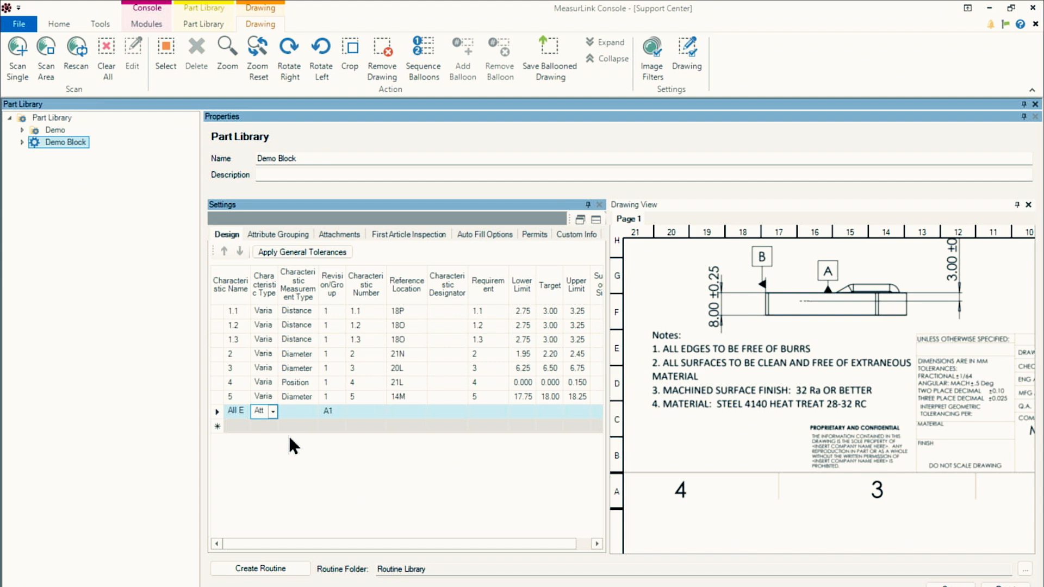
{"action": "mouse_move", "coordinate": [538, 409]}
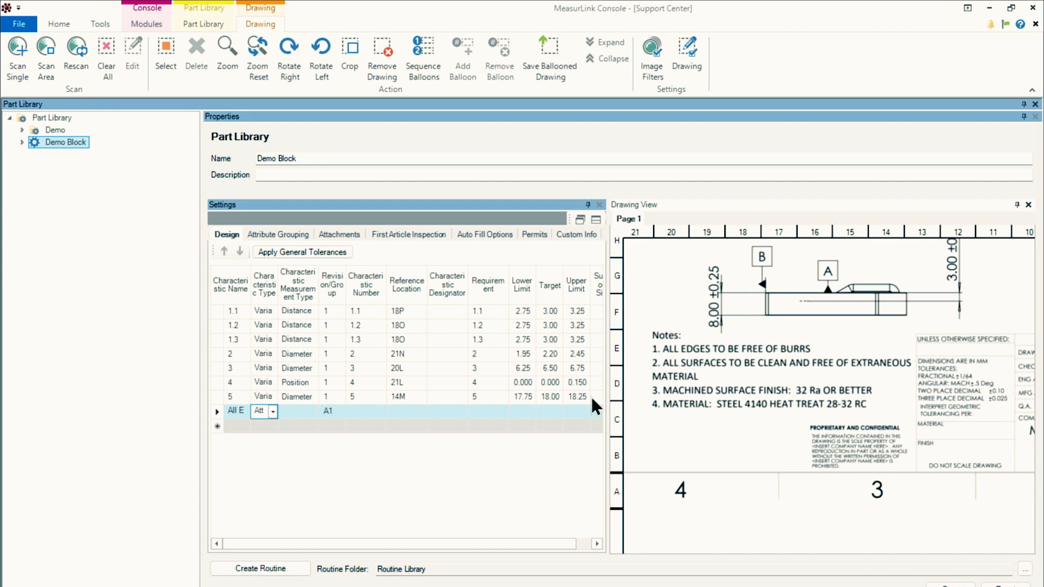
{"action": "mouse_move", "coordinate": [576, 454]}
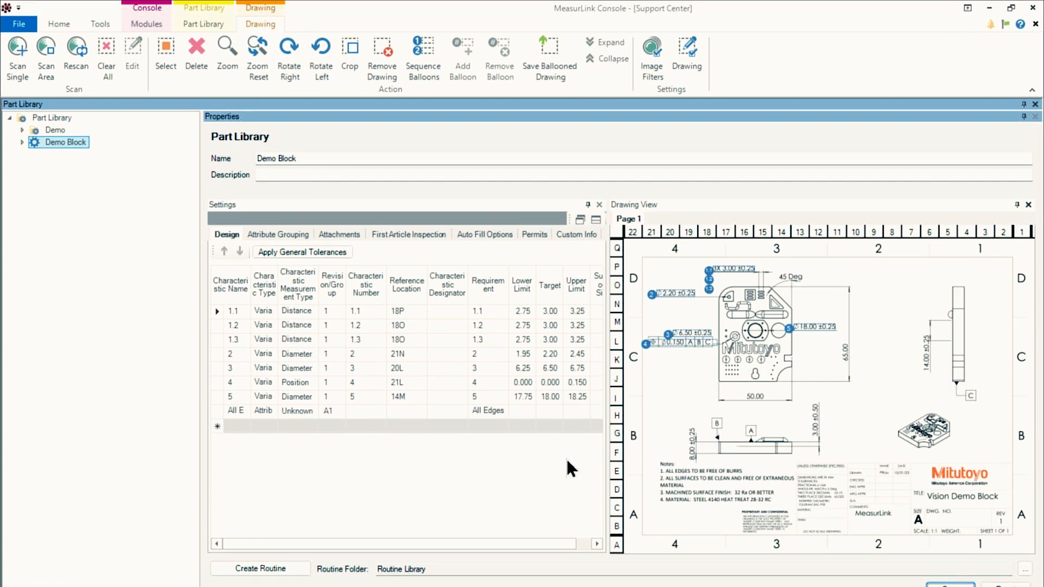
- Scan note 1 on the drawing to balloon it as characteristic 6 at 21E
{"action": "left_click", "coordinate": [235, 410]}
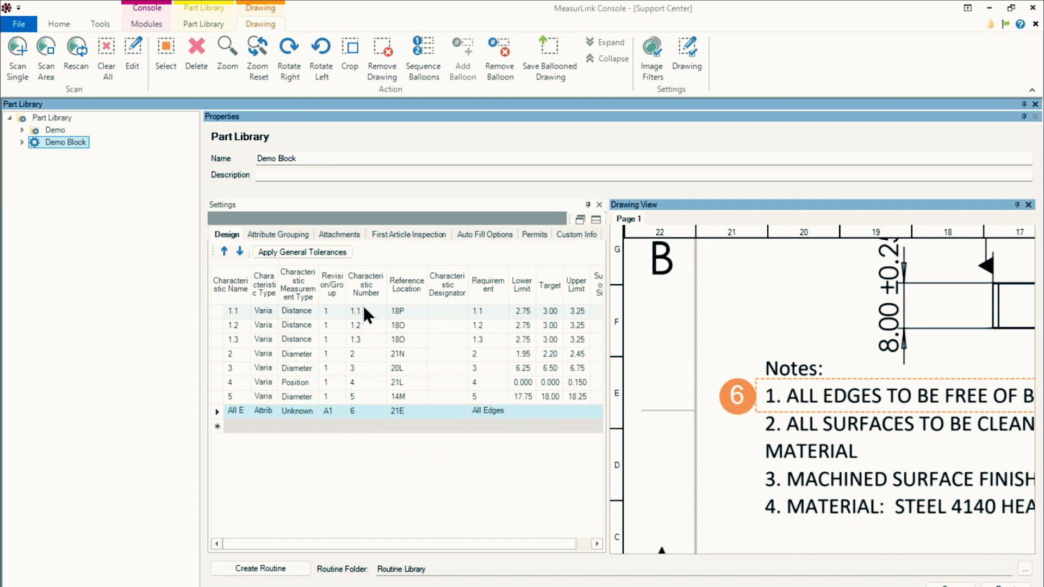
{"action": "mouse_move", "coordinate": [749, 385]}
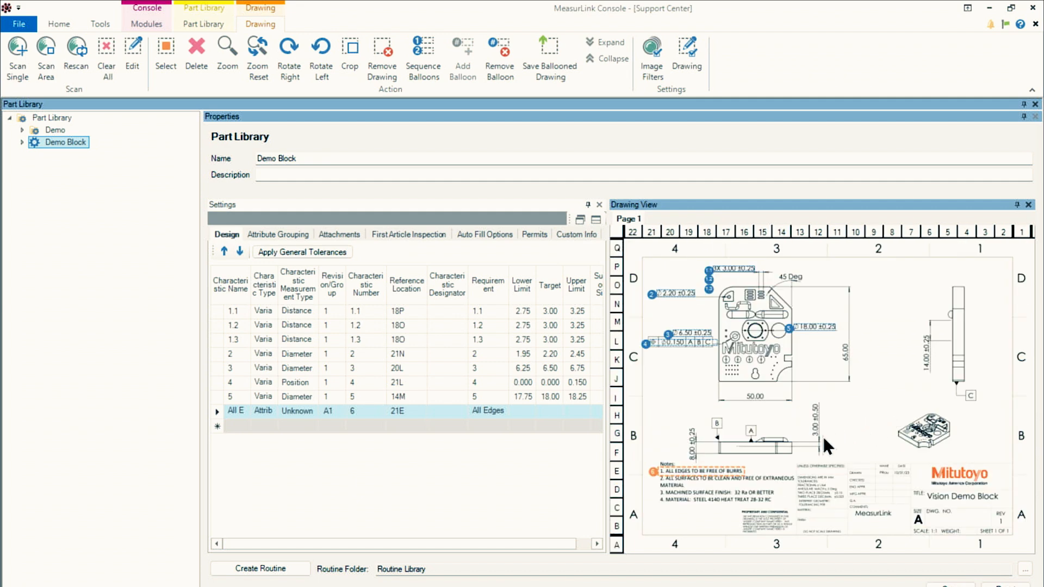
{"action": "mouse_move", "coordinate": [673, 453]}
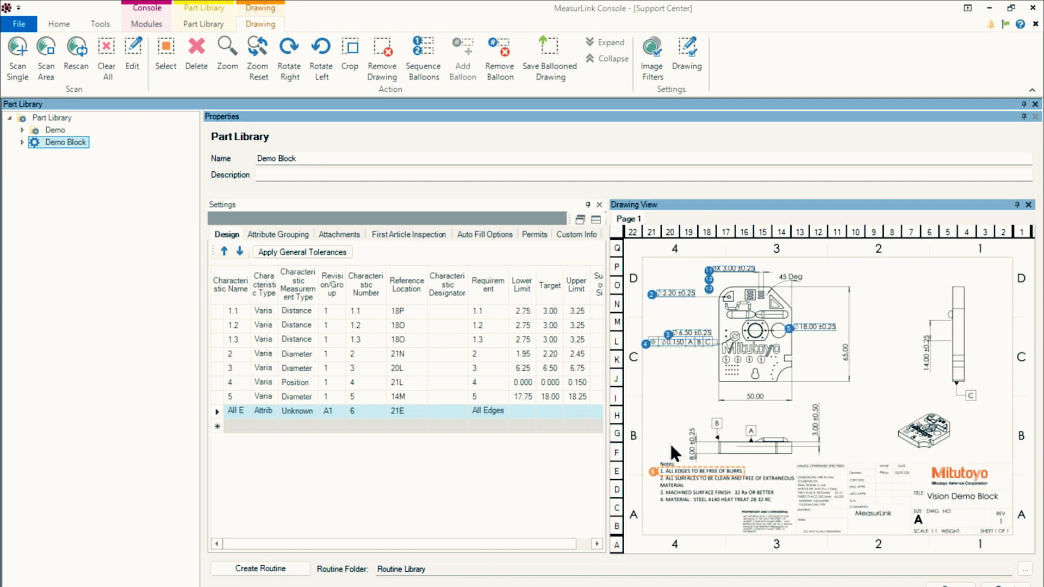
{"action": "mouse_move", "coordinate": [733, 476]}
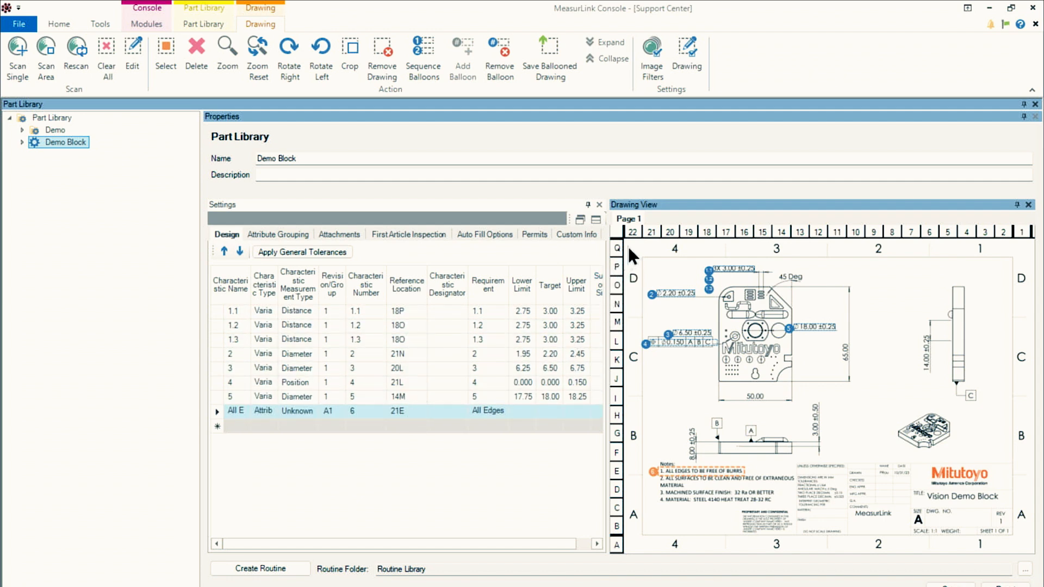
{"action": "mouse_move", "coordinate": [613, 511]}
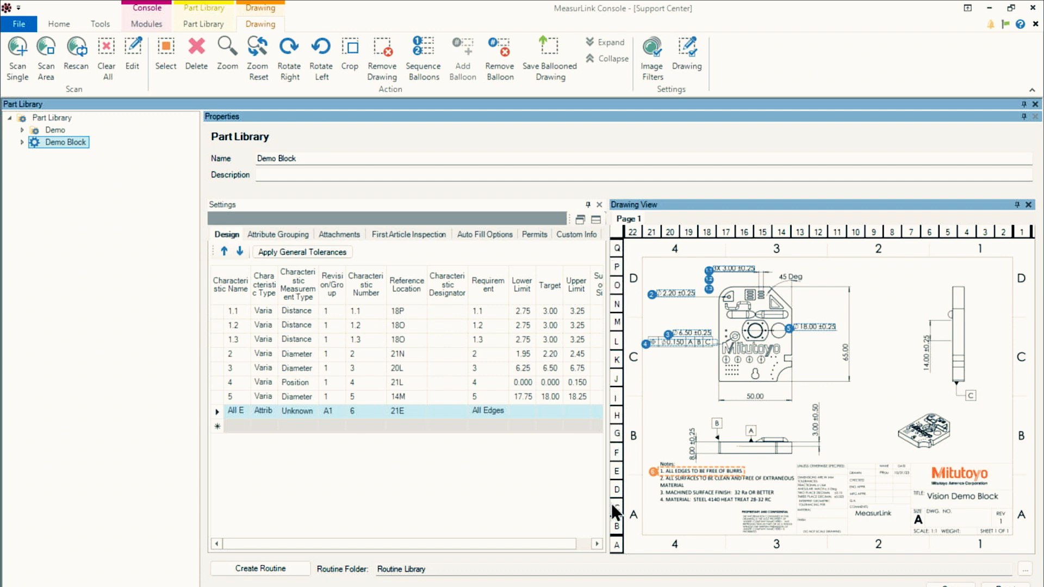
{"action": "mouse_move", "coordinate": [632, 260]}
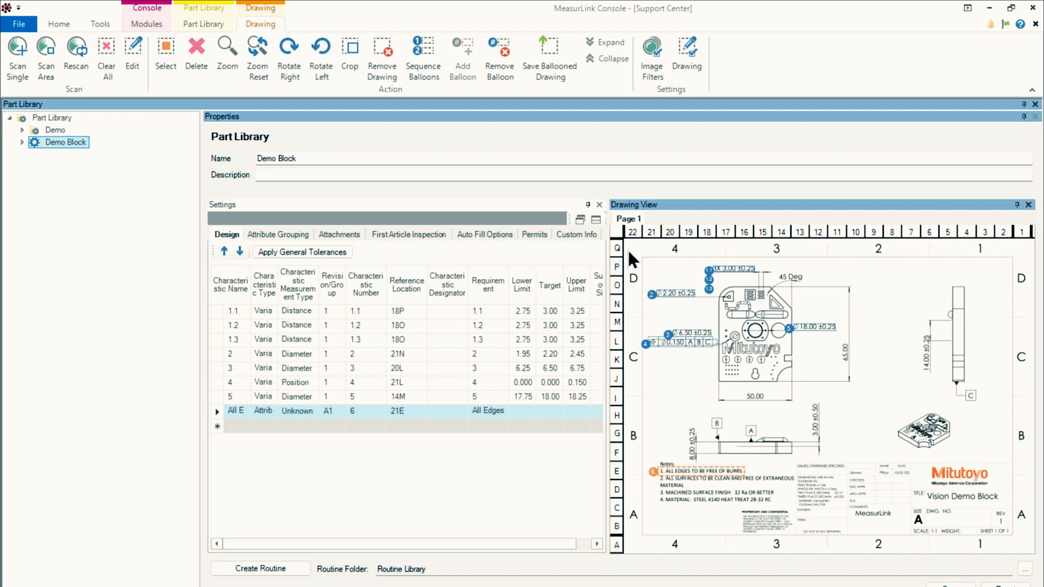
{"action": "mouse_move", "coordinate": [913, 223]}
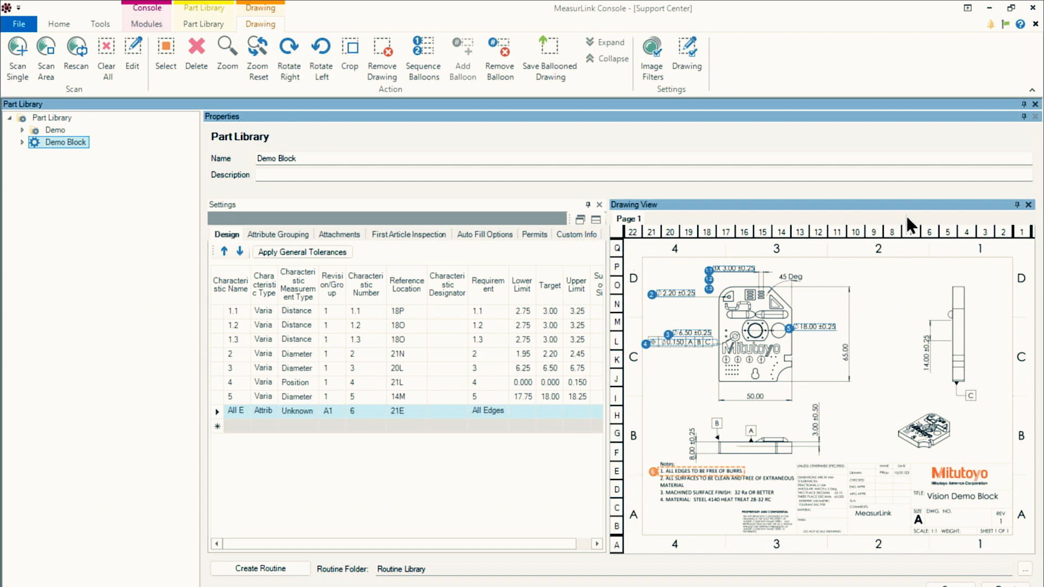
{"action": "mouse_move", "coordinate": [668, 270]}
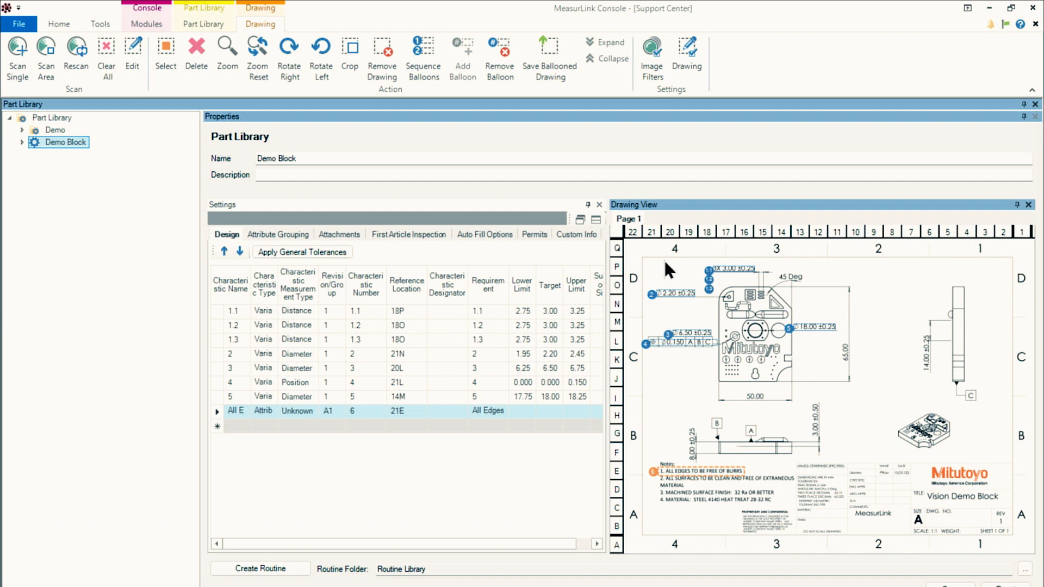
{"action": "mouse_move", "coordinate": [786, 263]}
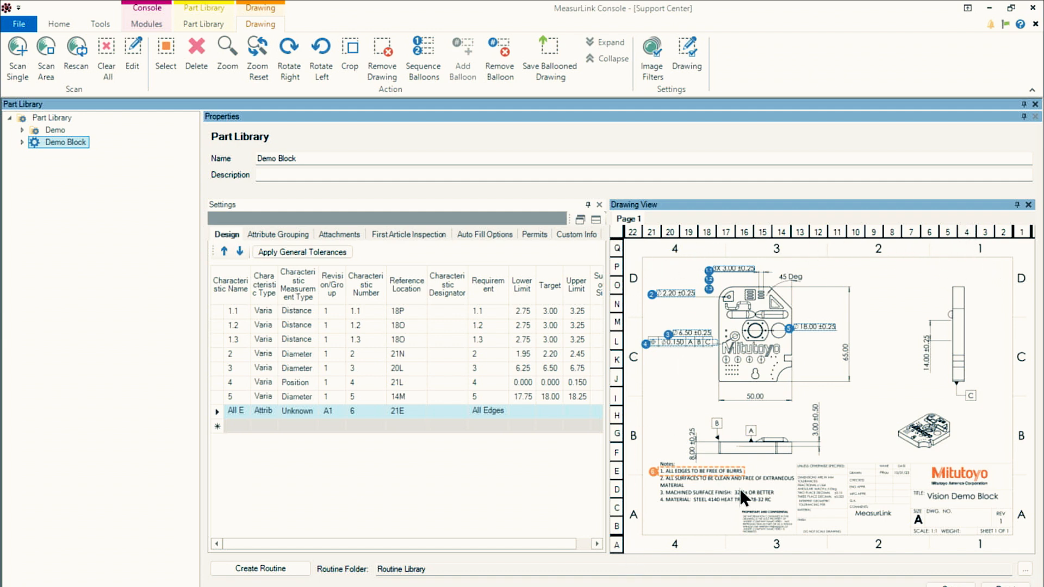
{"action": "mouse_move", "coordinate": [1012, 229]}
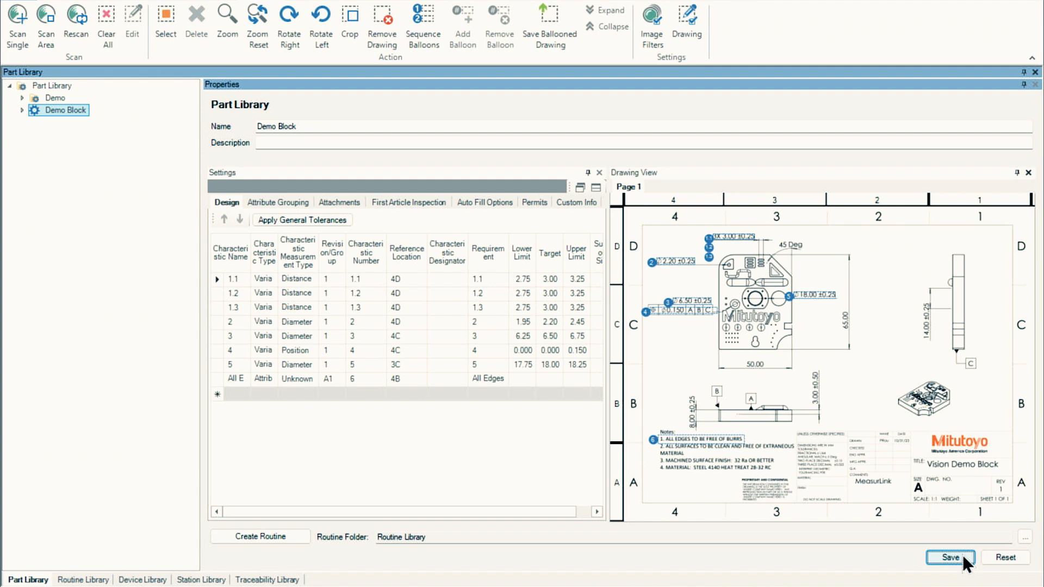
{"action": "mouse_move", "coordinate": [364, 513]}
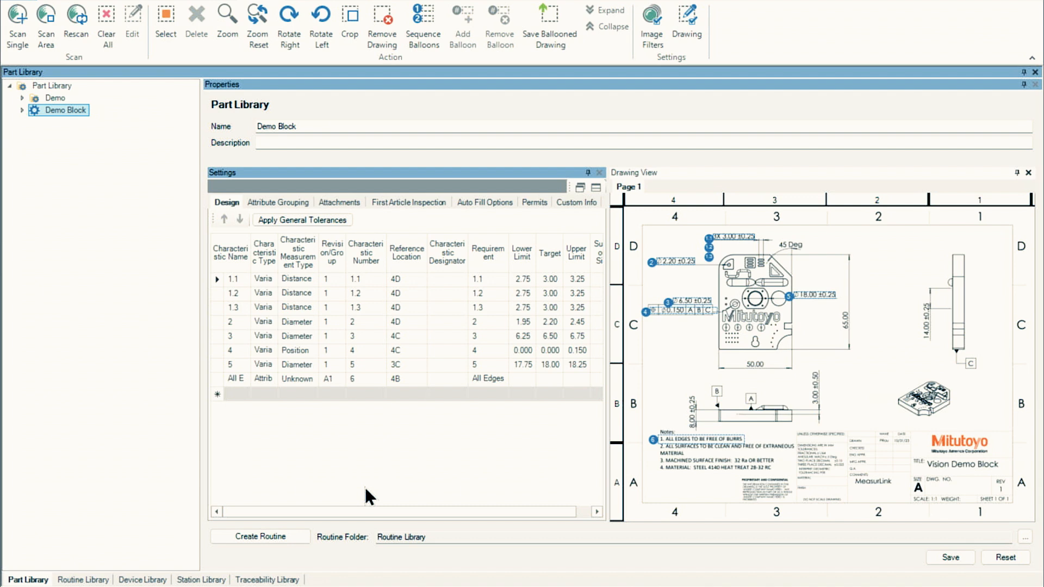
{"action": "mouse_move", "coordinate": [481, 506]}
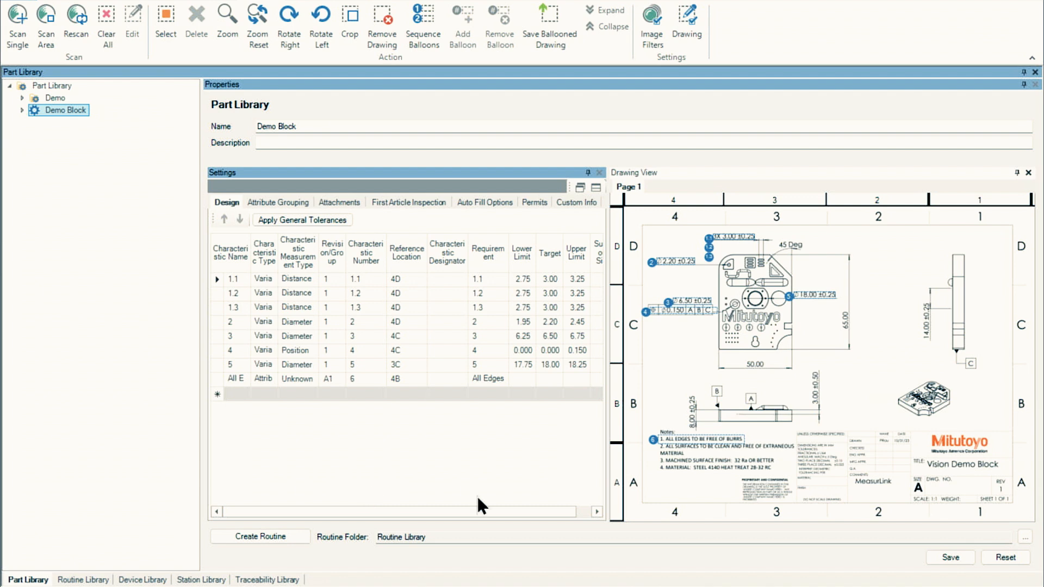
- Choose the Demo folder in the Select Folder dialog for the routine folder
{"action": "left_click", "coordinate": [1025, 536]}
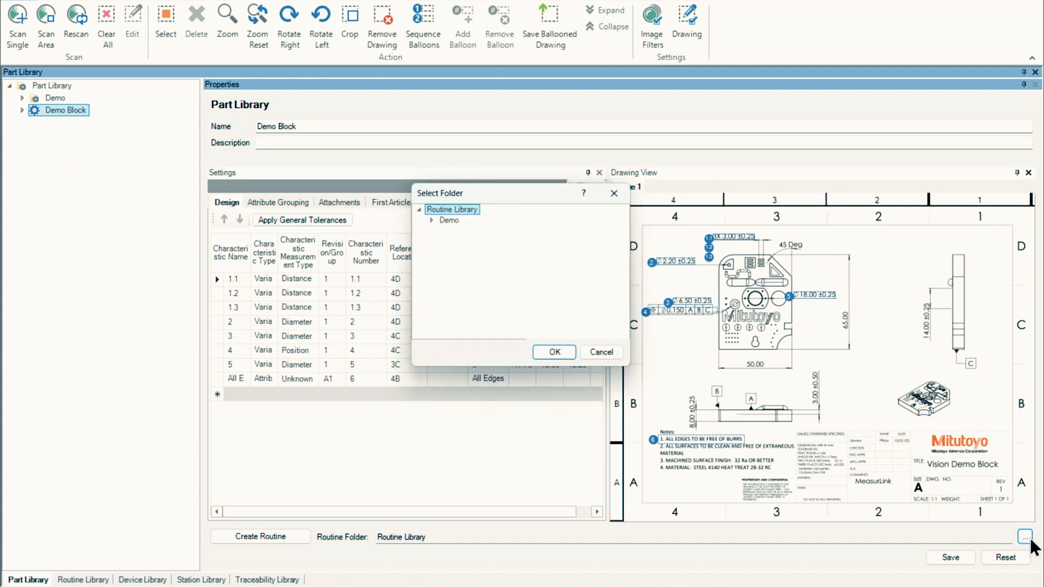
{"action": "left_click", "coordinate": [449, 219]}
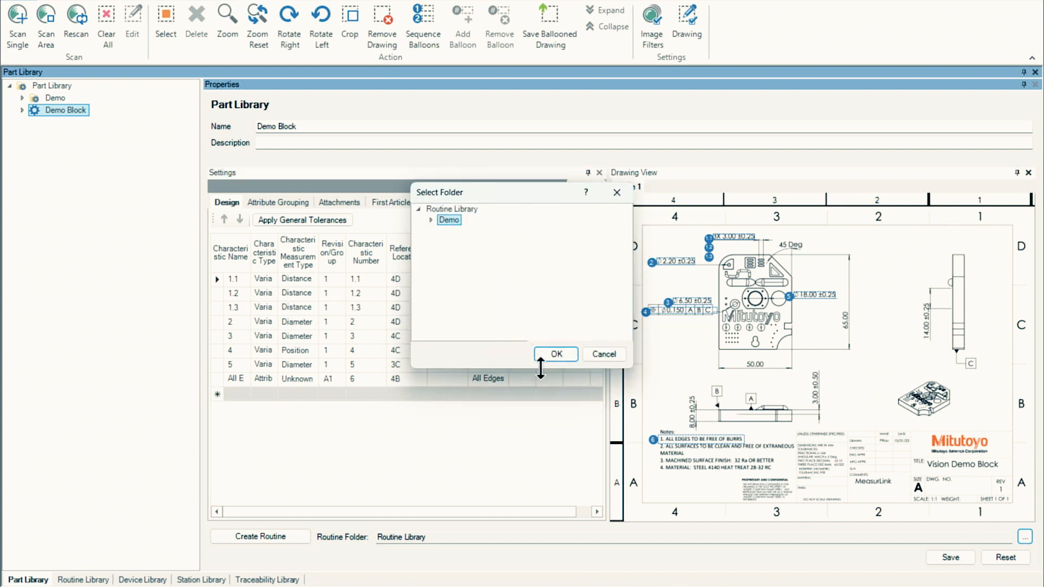
{"action": "left_click", "coordinate": [555, 353]}
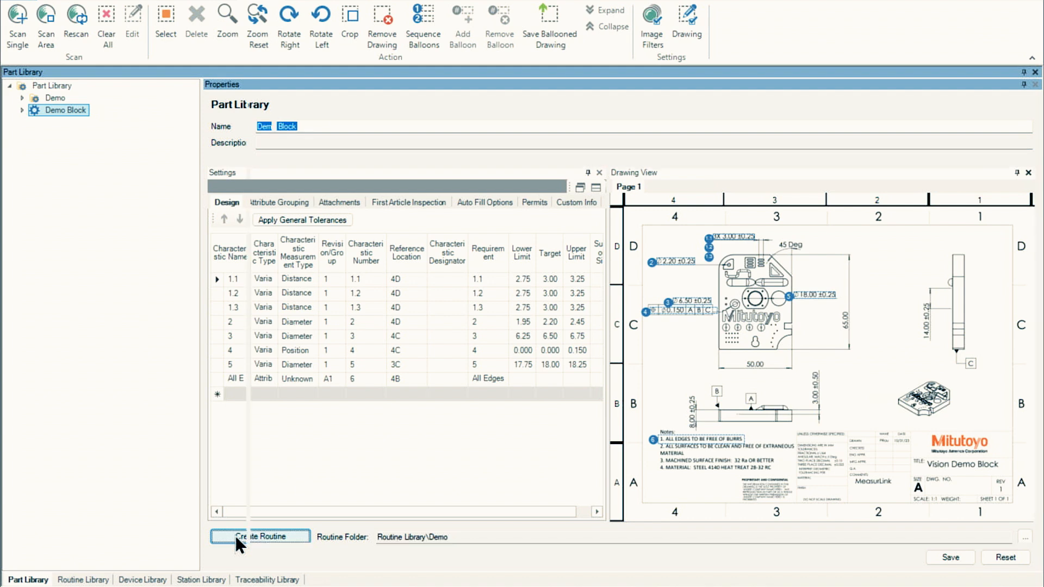
- Create the routine, map all characteristics to Keyboard, set the edges attribute to Pass/Fail, and save
{"action": "left_click", "coordinate": [260, 537]}
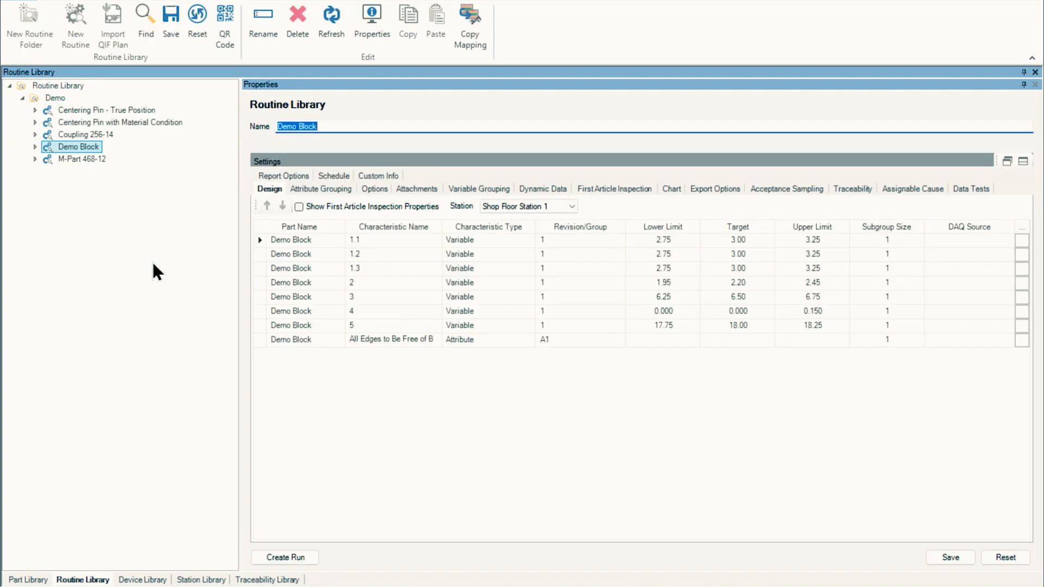
{"action": "mouse_move", "coordinate": [110, 321]}
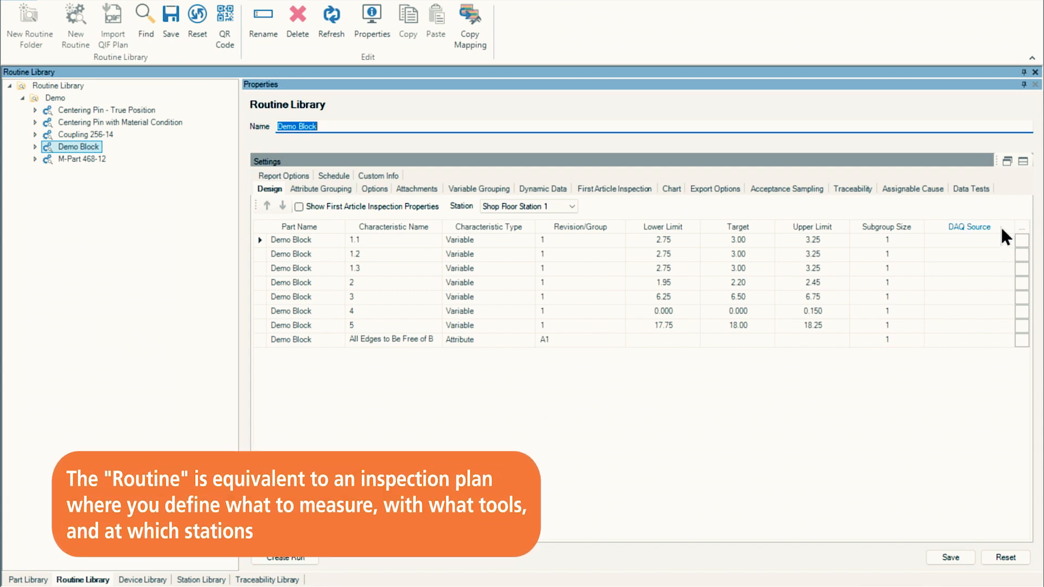
{"action": "left_click", "coordinate": [1008, 240]}
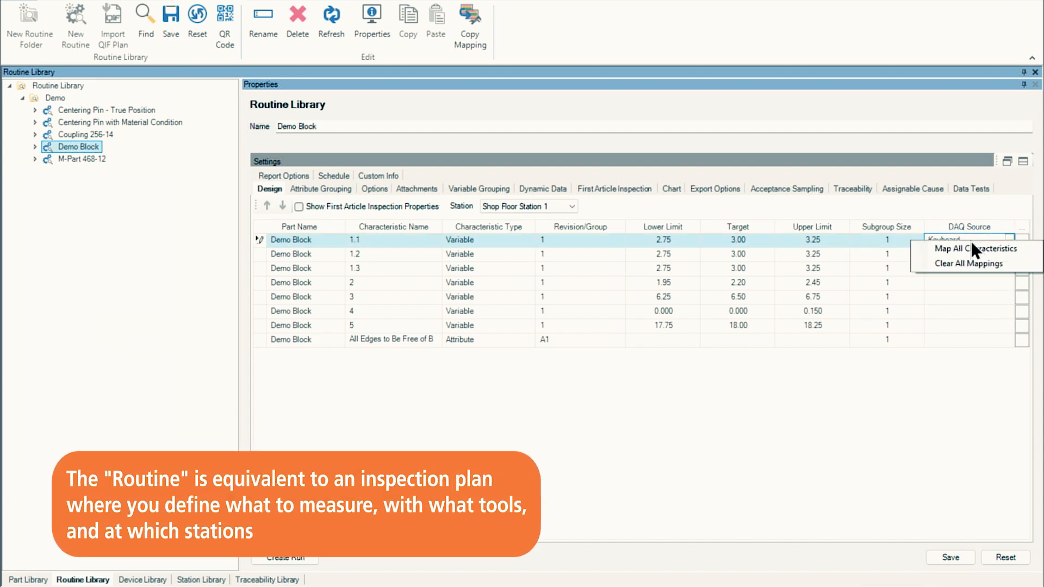
{"action": "mouse_move", "coordinate": [976, 249]}
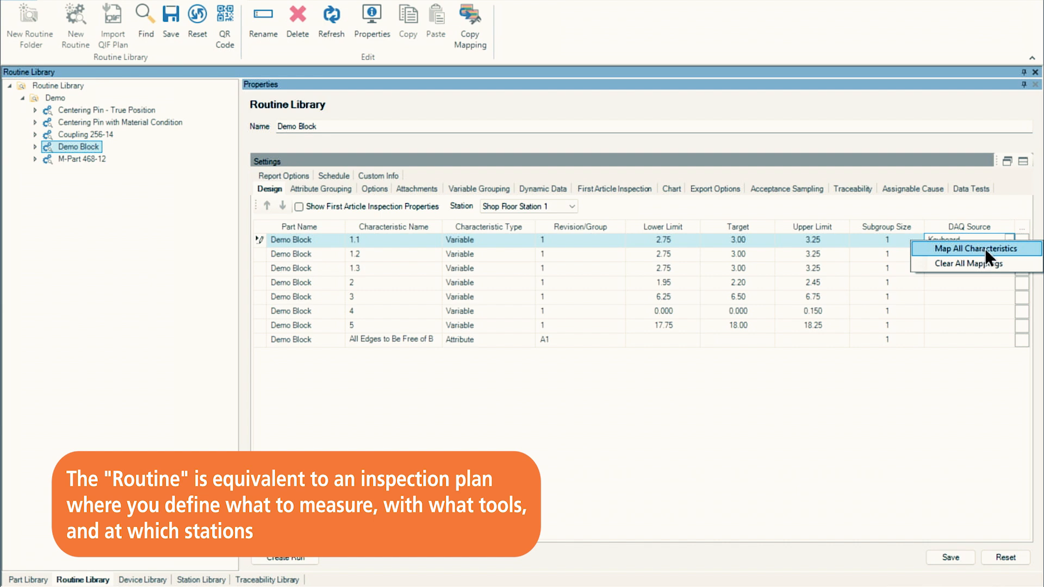
{"action": "left_click", "coordinate": [975, 247]}
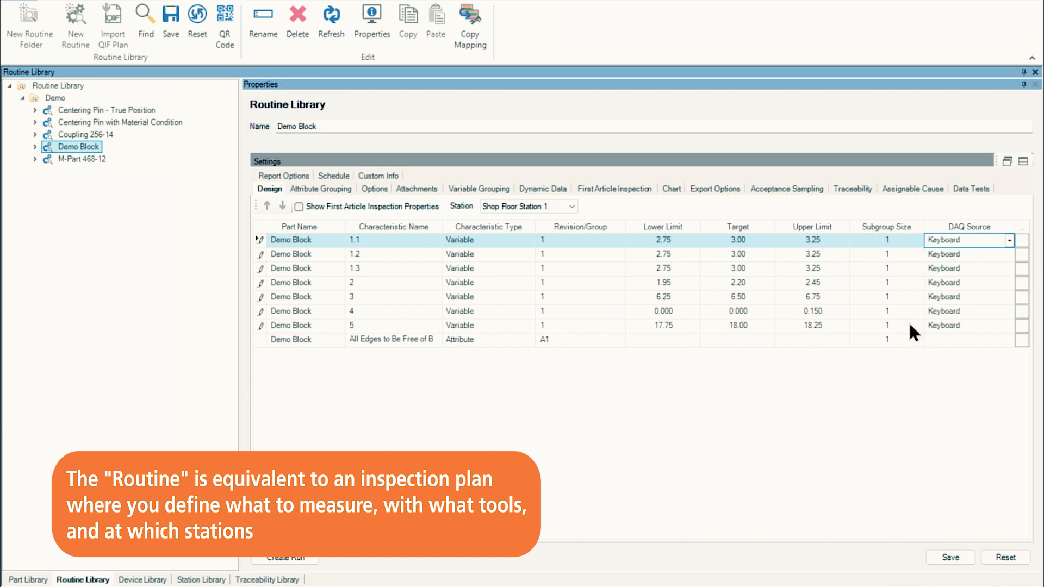
{"action": "left_click", "coordinate": [1009, 340]}
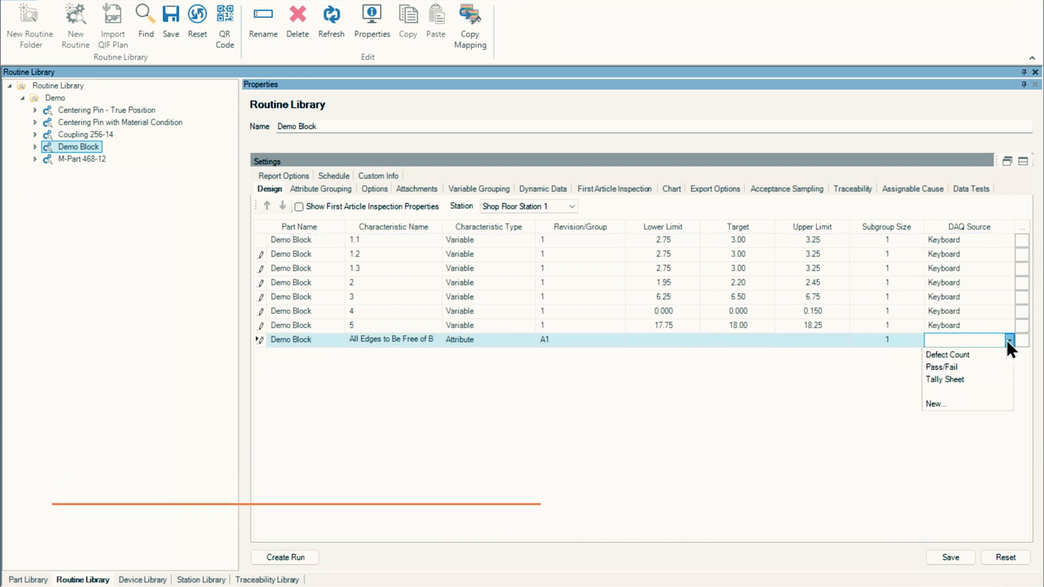
{"action": "left_click", "coordinate": [941, 367]}
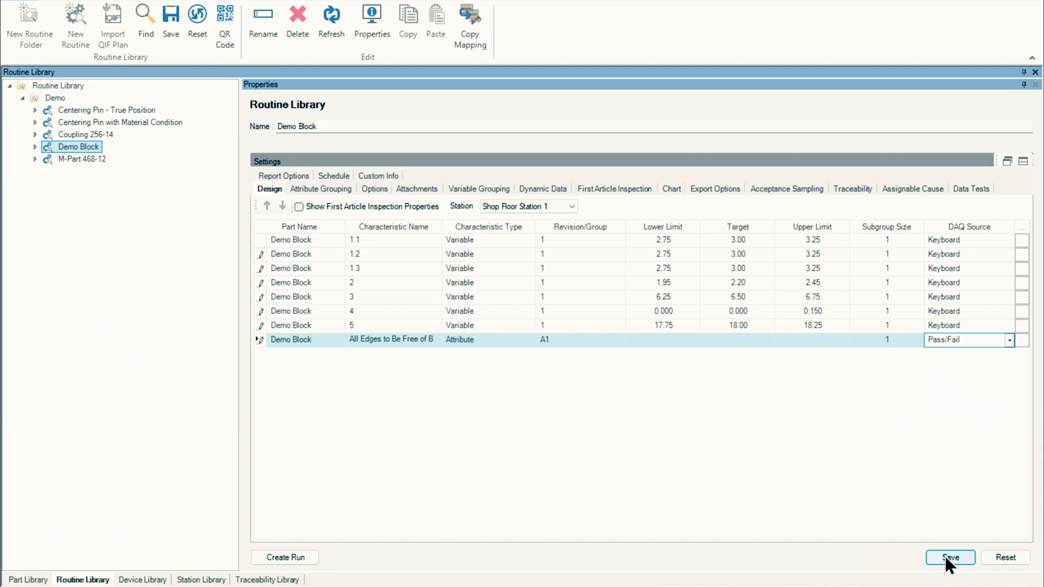
{"action": "left_click", "coordinate": [949, 558]}
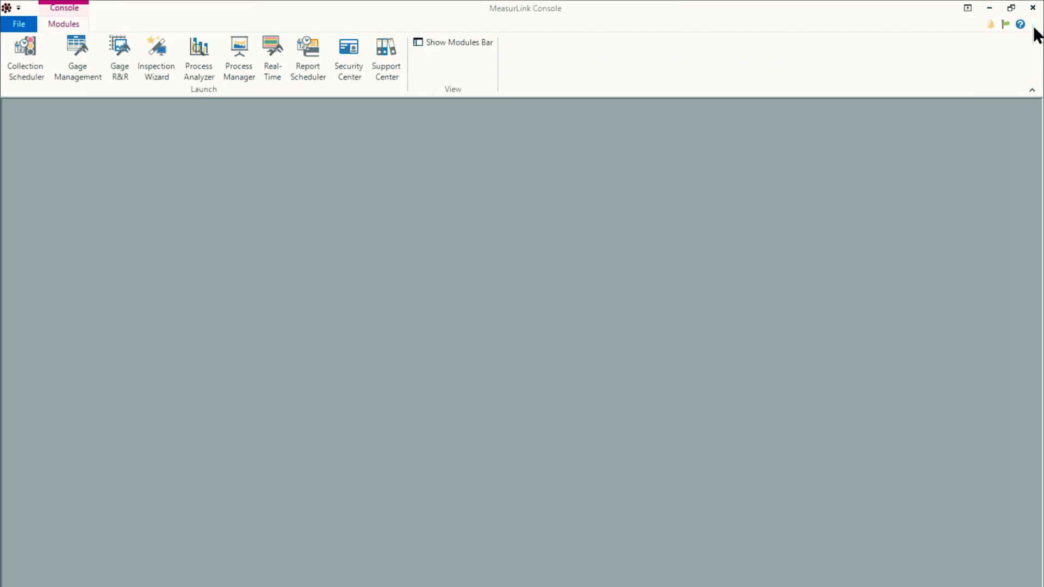
{"action": "mouse_move", "coordinate": [370, 225]}
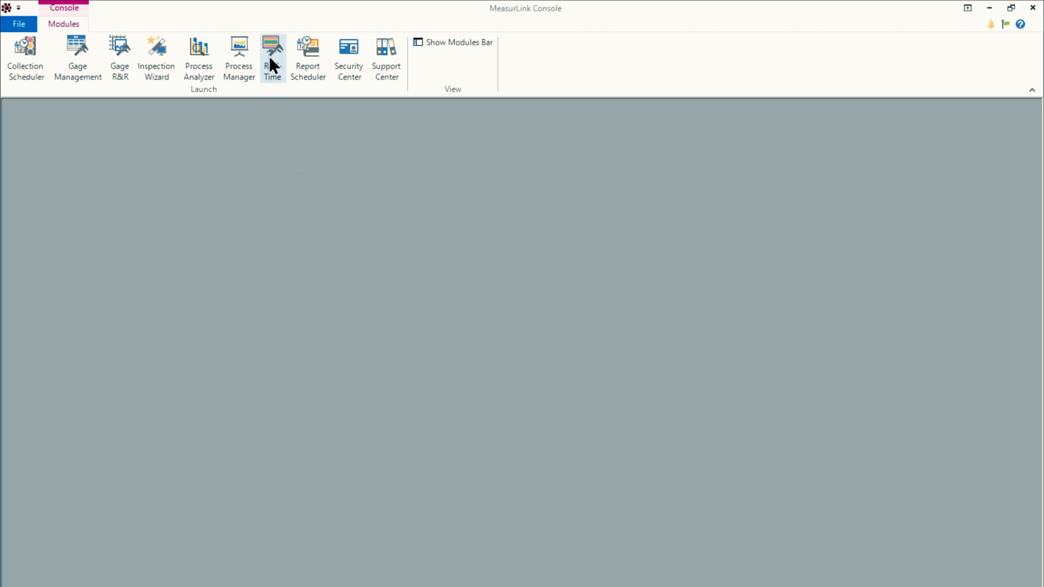
- Launch the Real-Time data collection module
{"action": "left_click", "coordinate": [272, 59]}
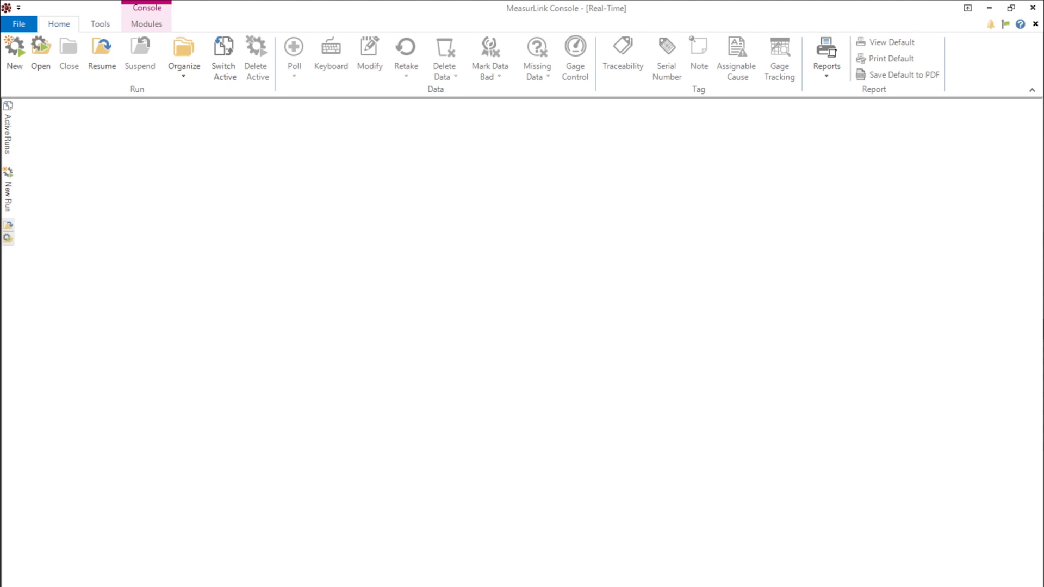
{"action": "mouse_move", "coordinate": [14, 52]}
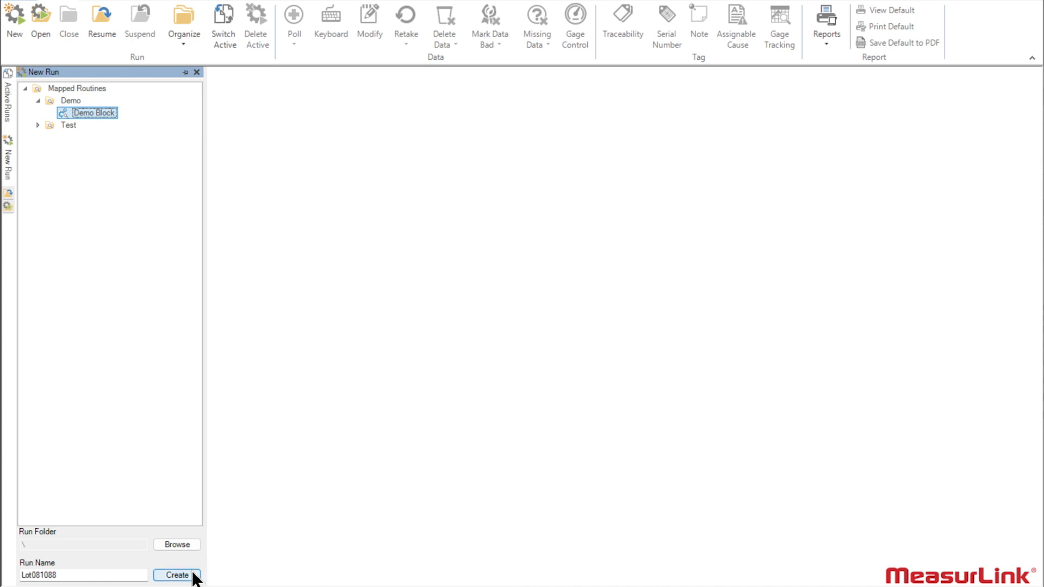
- Create run Lot081088, enter readings 3.20, 2.99 and 3.10, and view the First Article report
{"action": "left_click", "coordinate": [178, 575]}
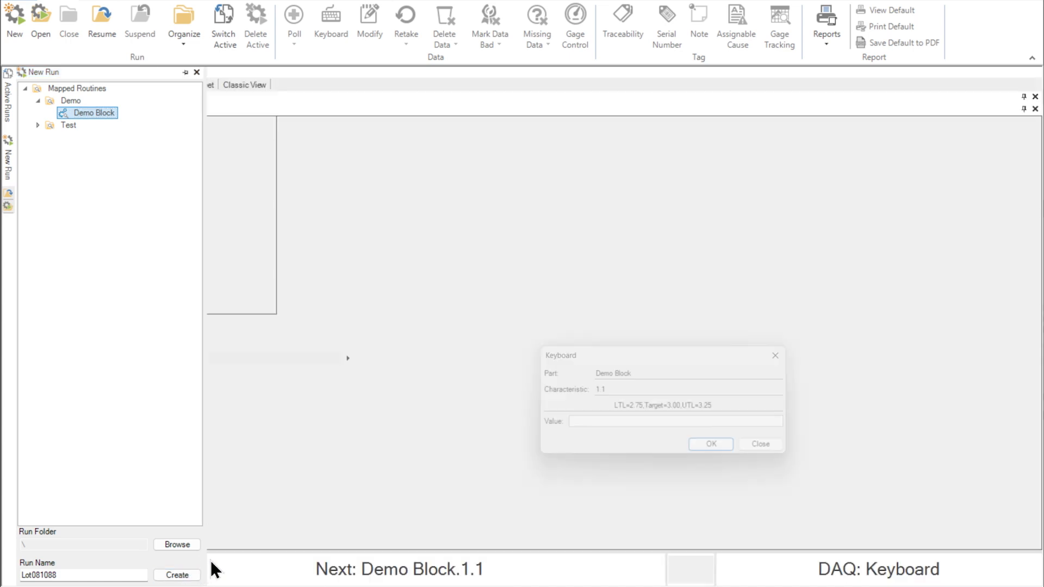
{"action": "type", "text": "3.20"}
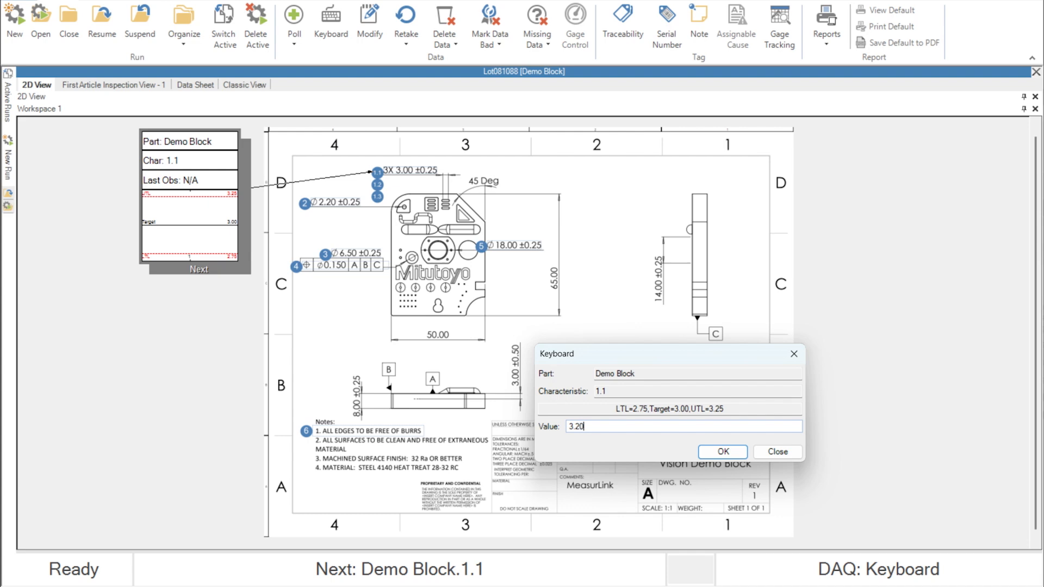
{"action": "left_click", "coordinate": [721, 451]}
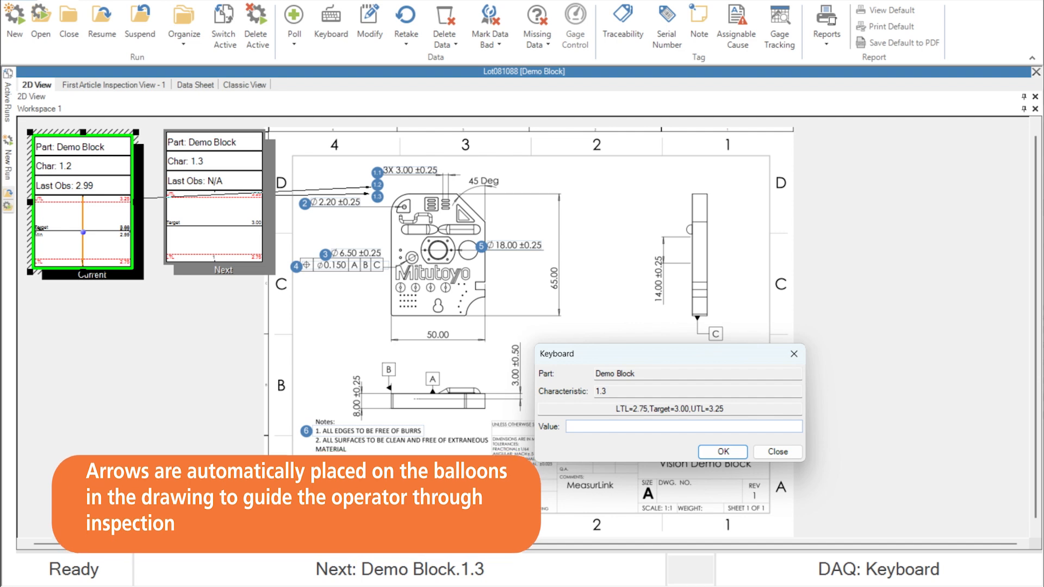
{"action": "type", "text": "3"}
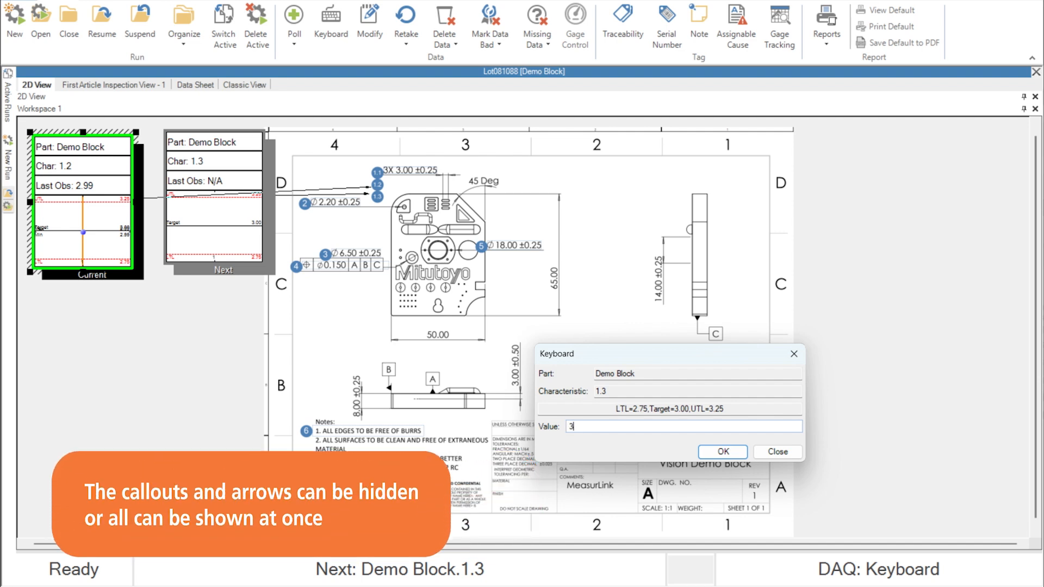
{"action": "left_click", "coordinate": [721, 451]}
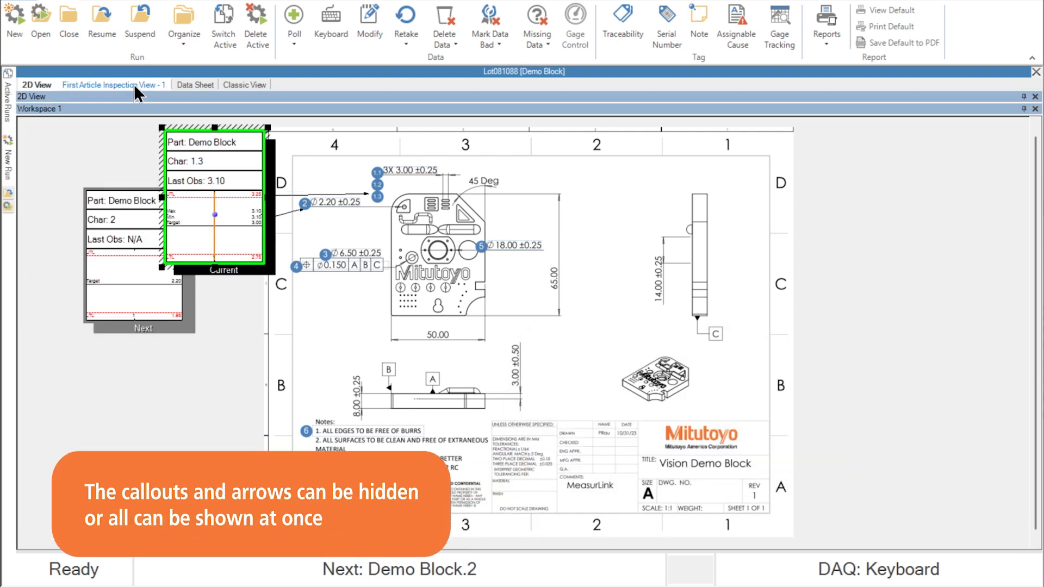
{"action": "left_click", "coordinate": [112, 85]}
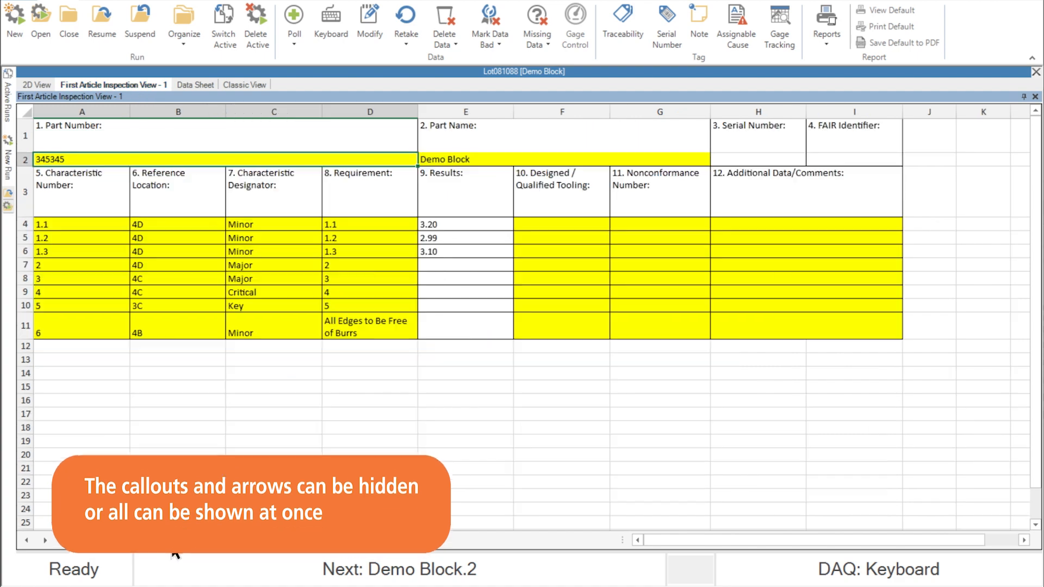